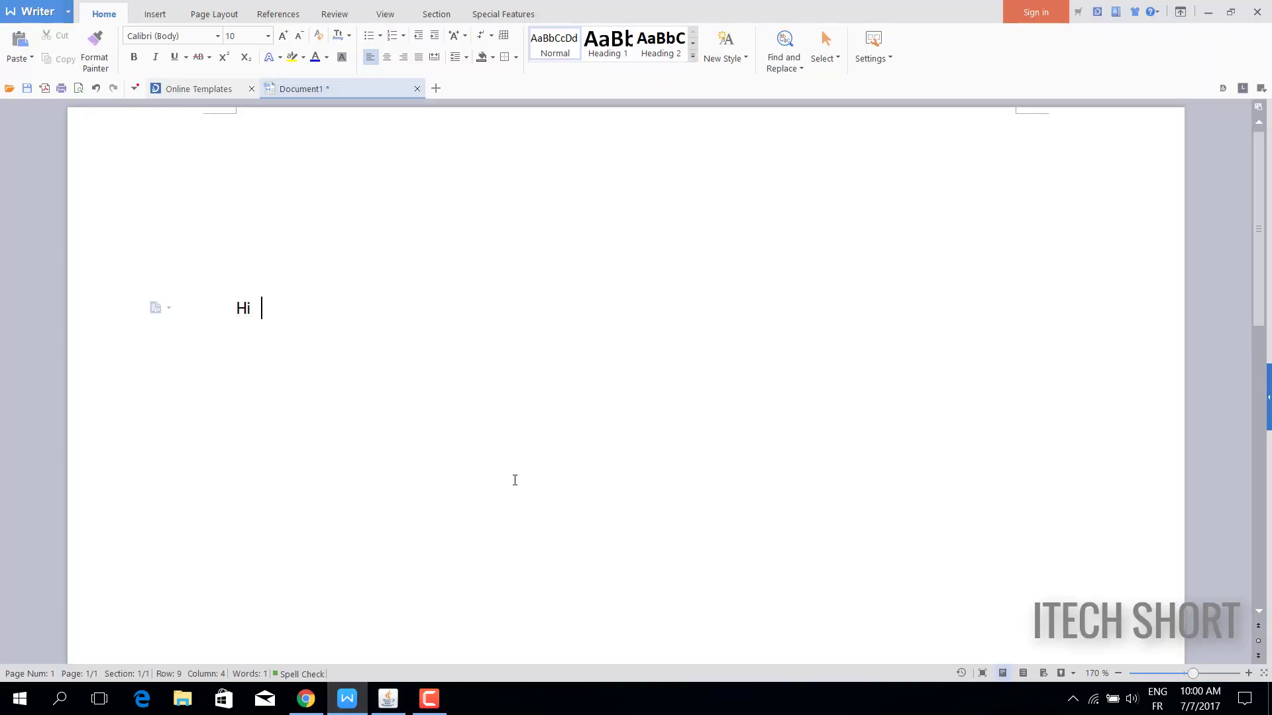
- Write the intro about opening ports on Windows and the first lines about needing Java and a package
type("everyone after t")
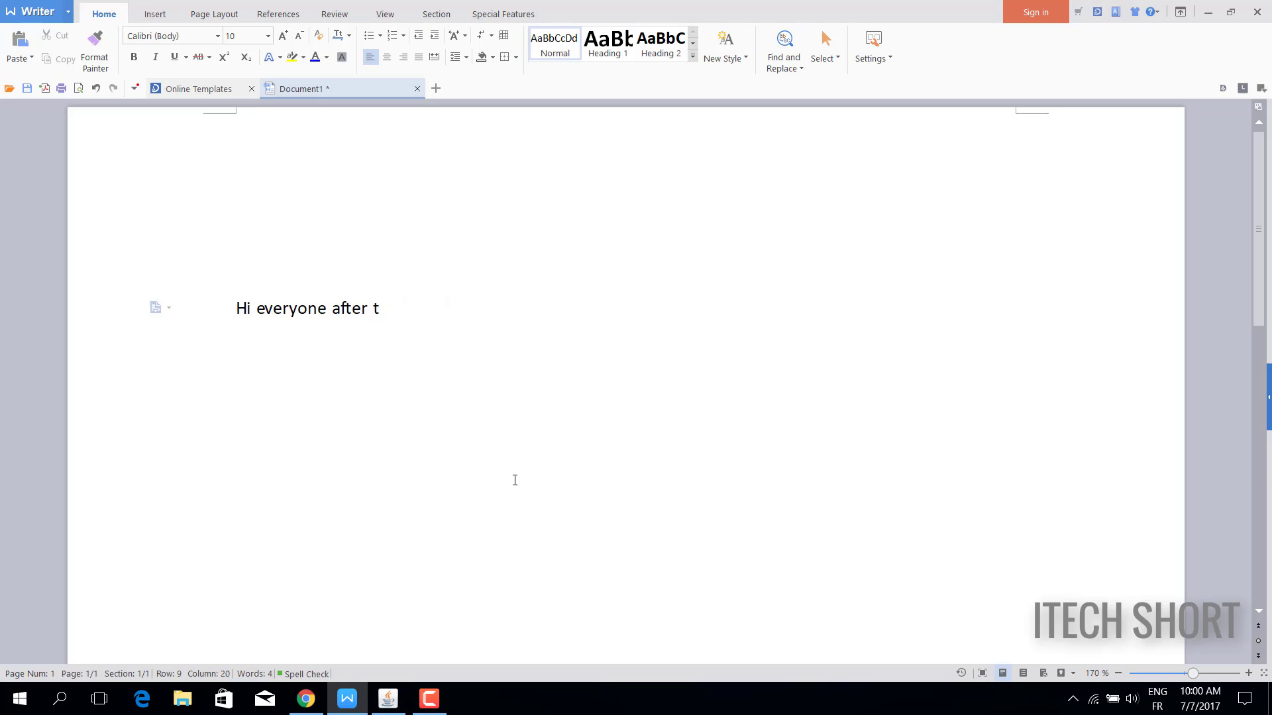
type("he video of open port o")
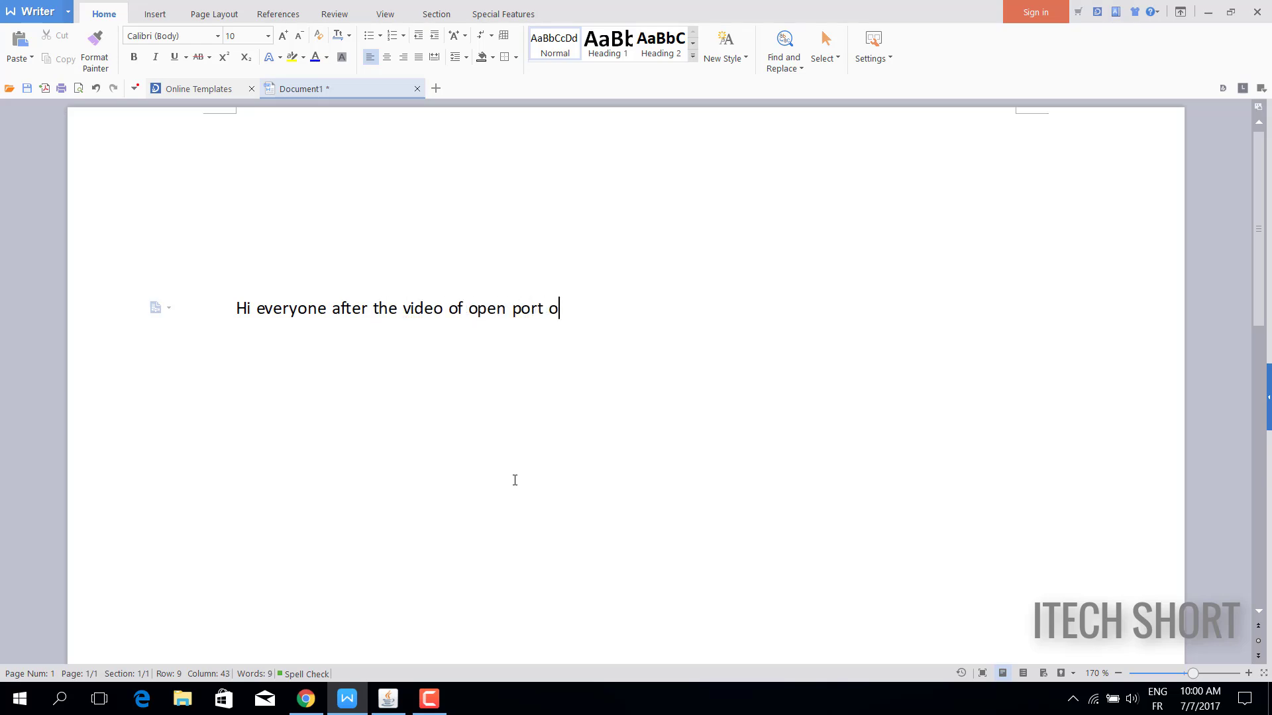
type("n Linux")
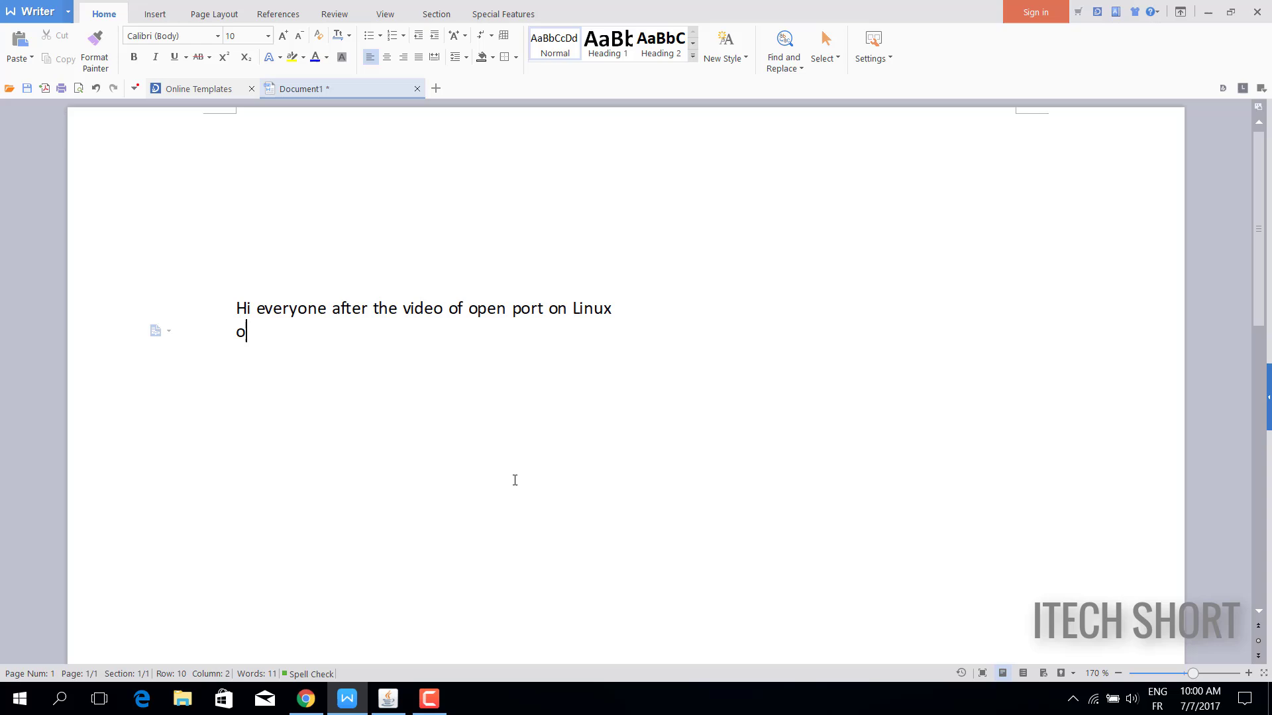
type("n this video I'll sh")
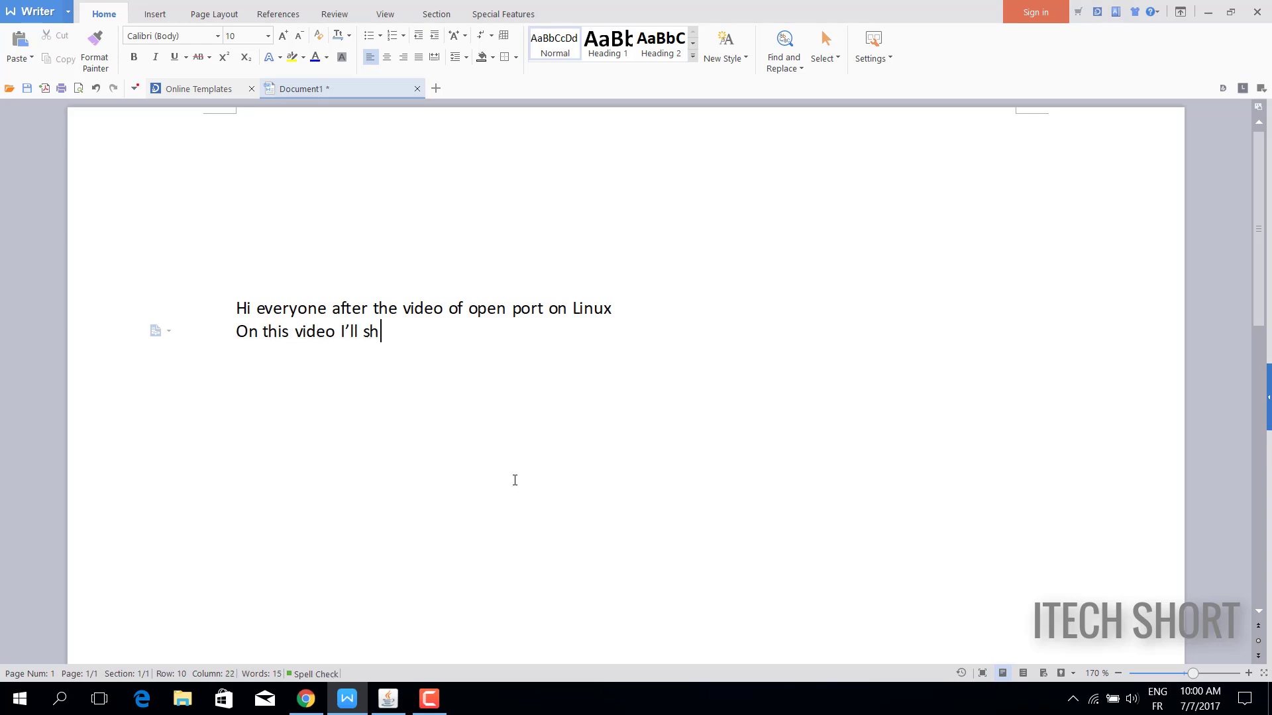
type("ow u how to open port on")
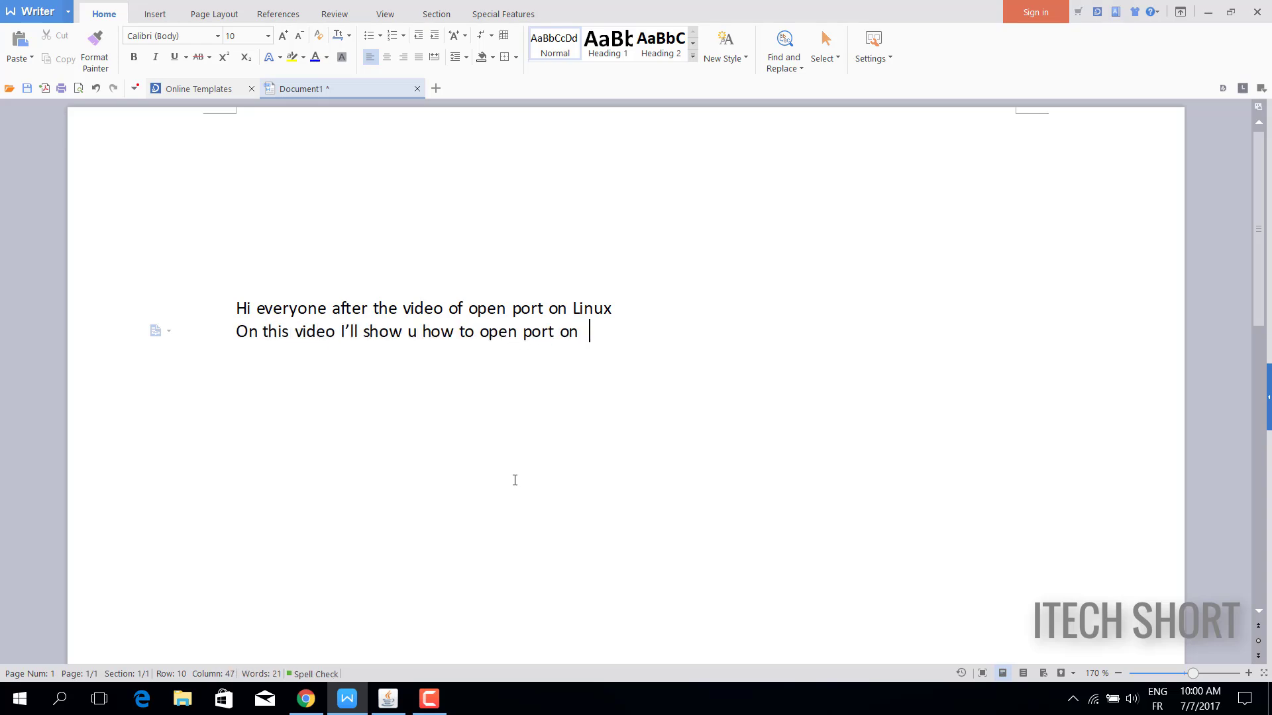
type("windows")
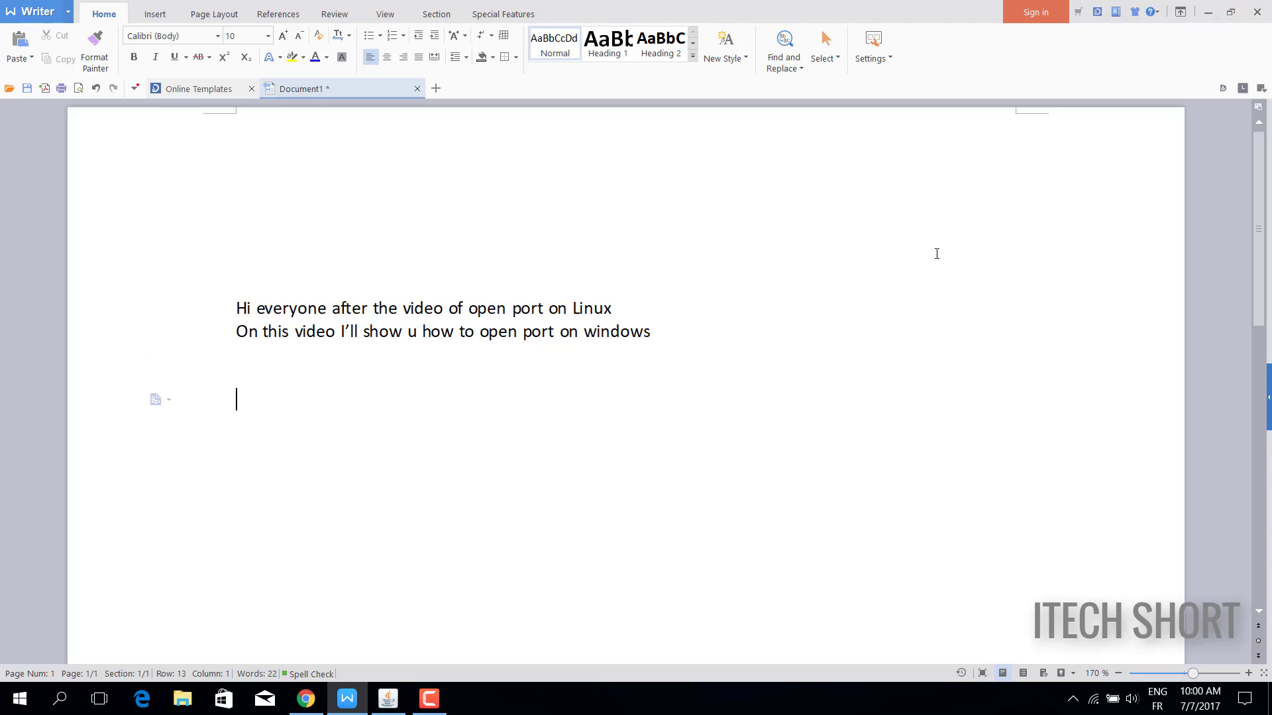
type("First u need java on ur machine")
type("After that install this")
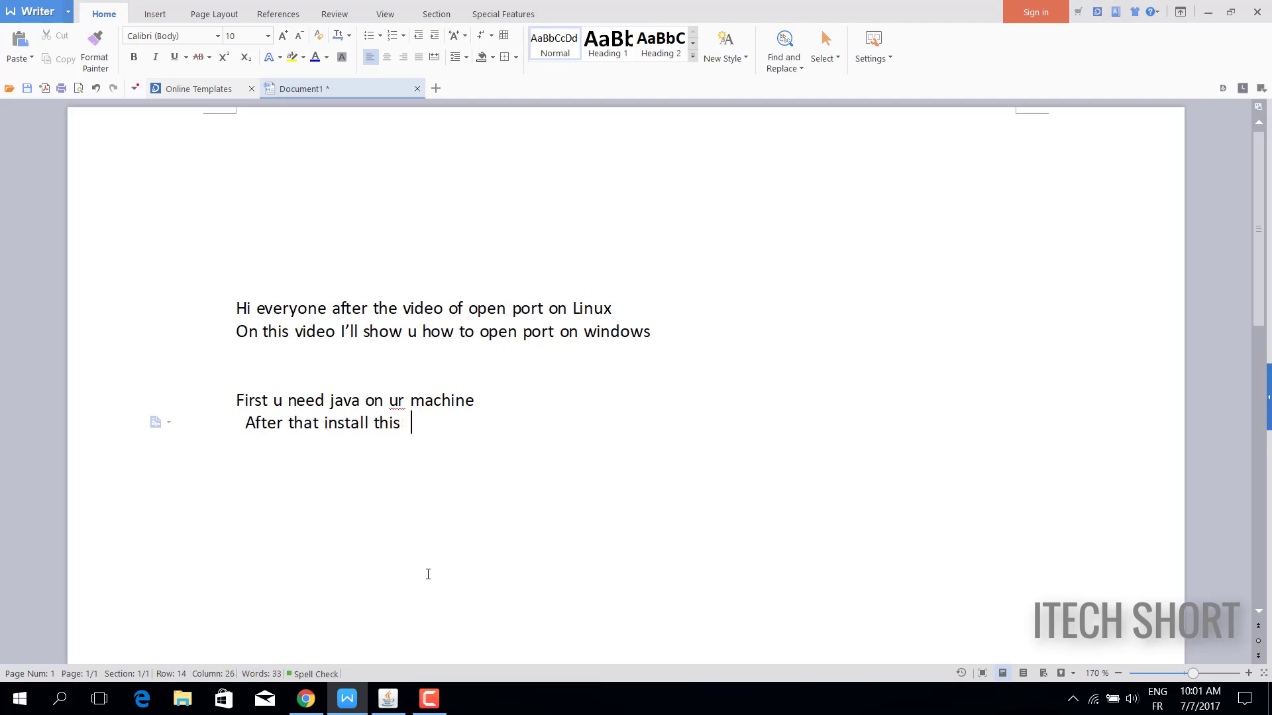
type("package (program )")
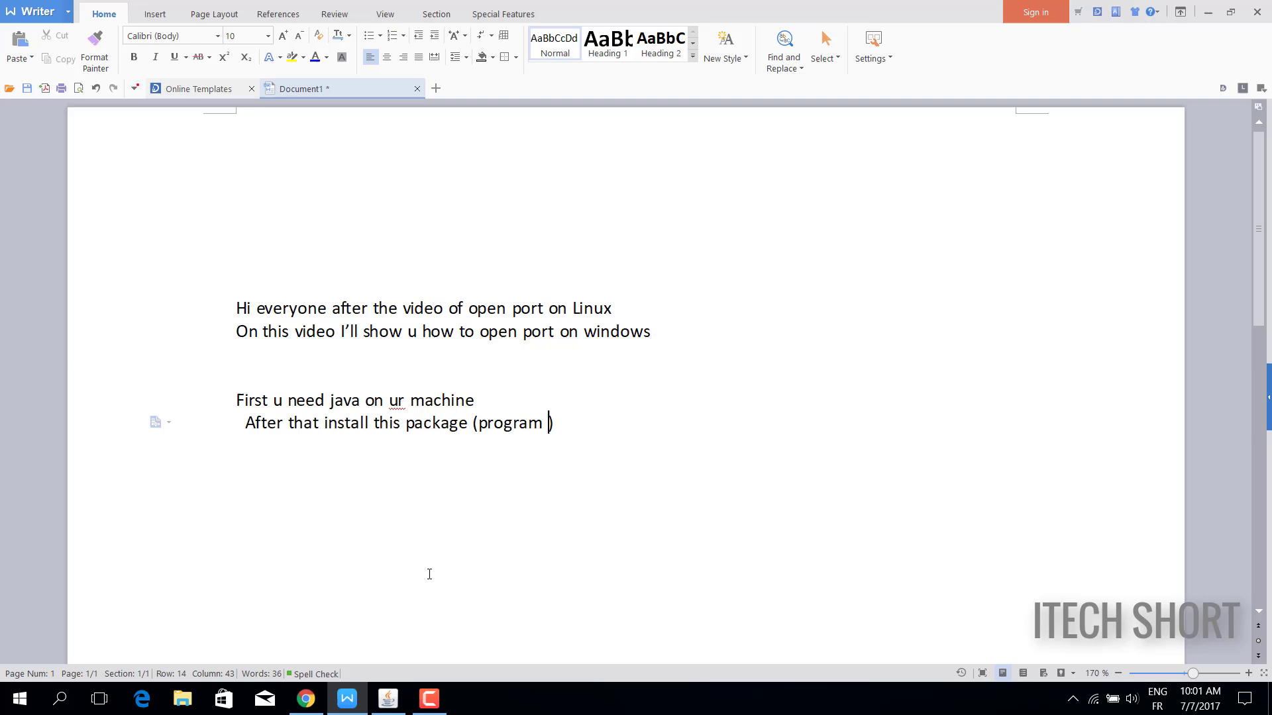
left_click(304, 699)
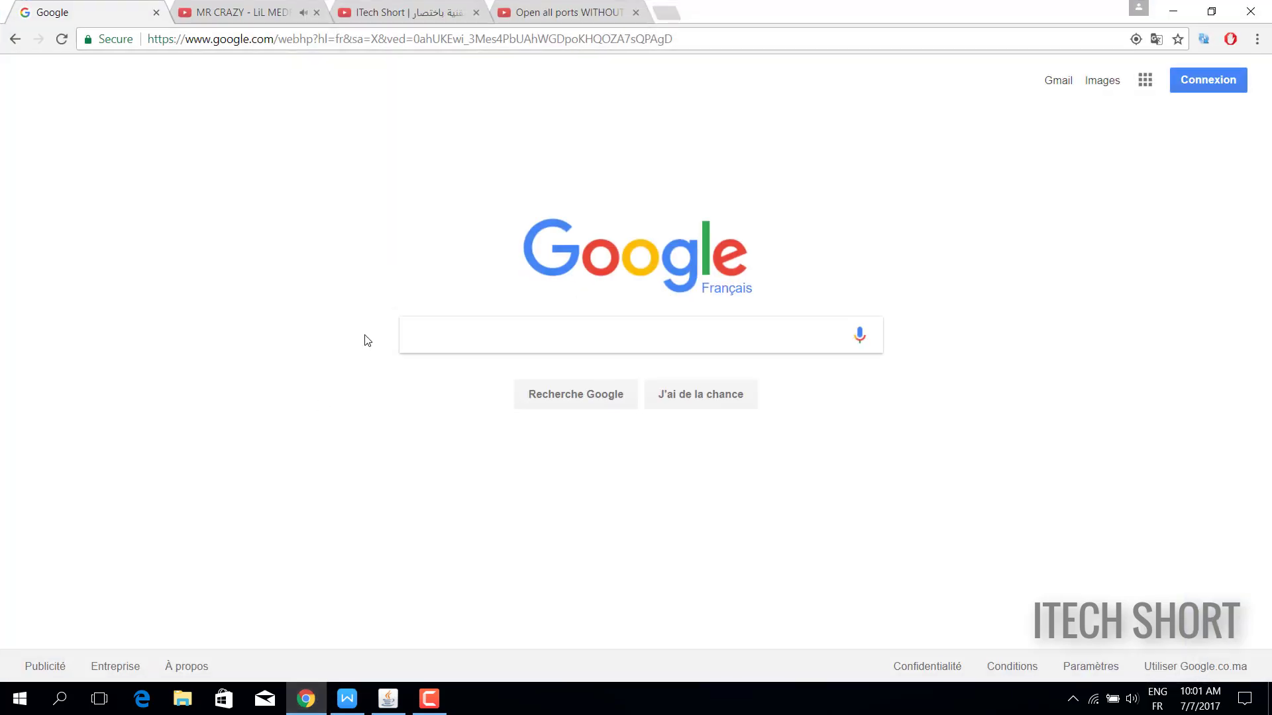
left_click(560, 12)
type("download portmap ")
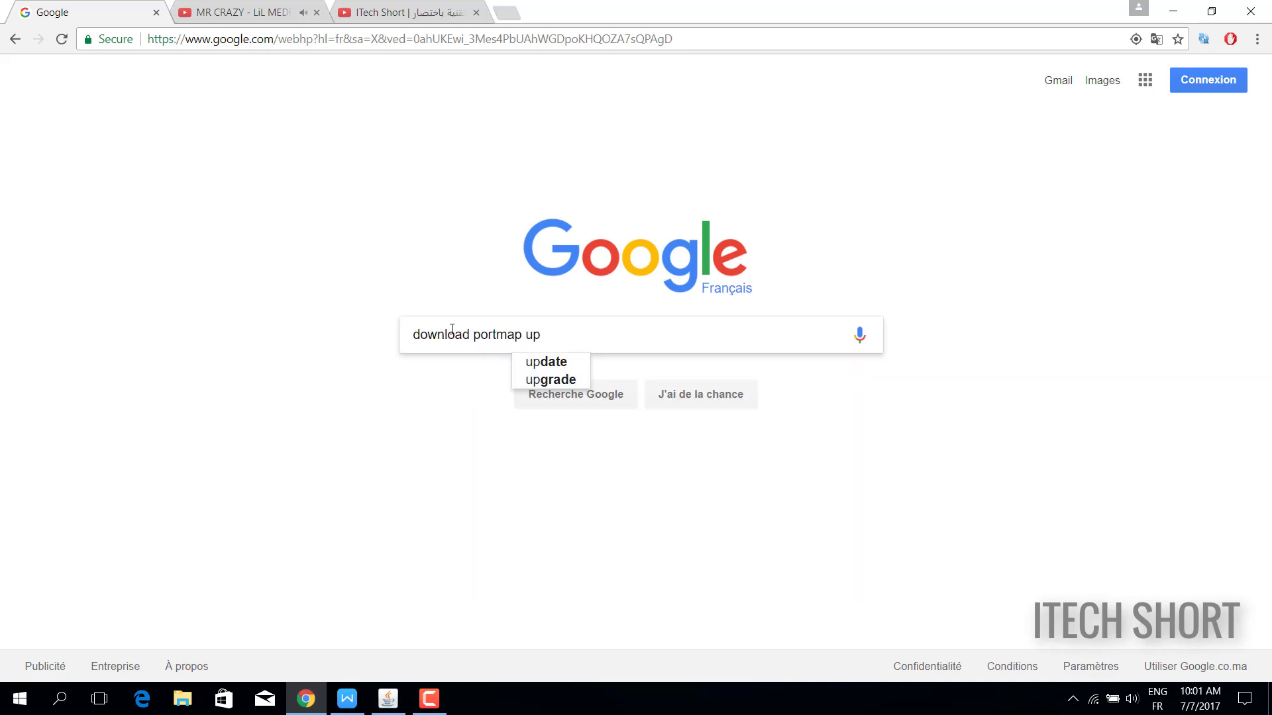
type("upnp")
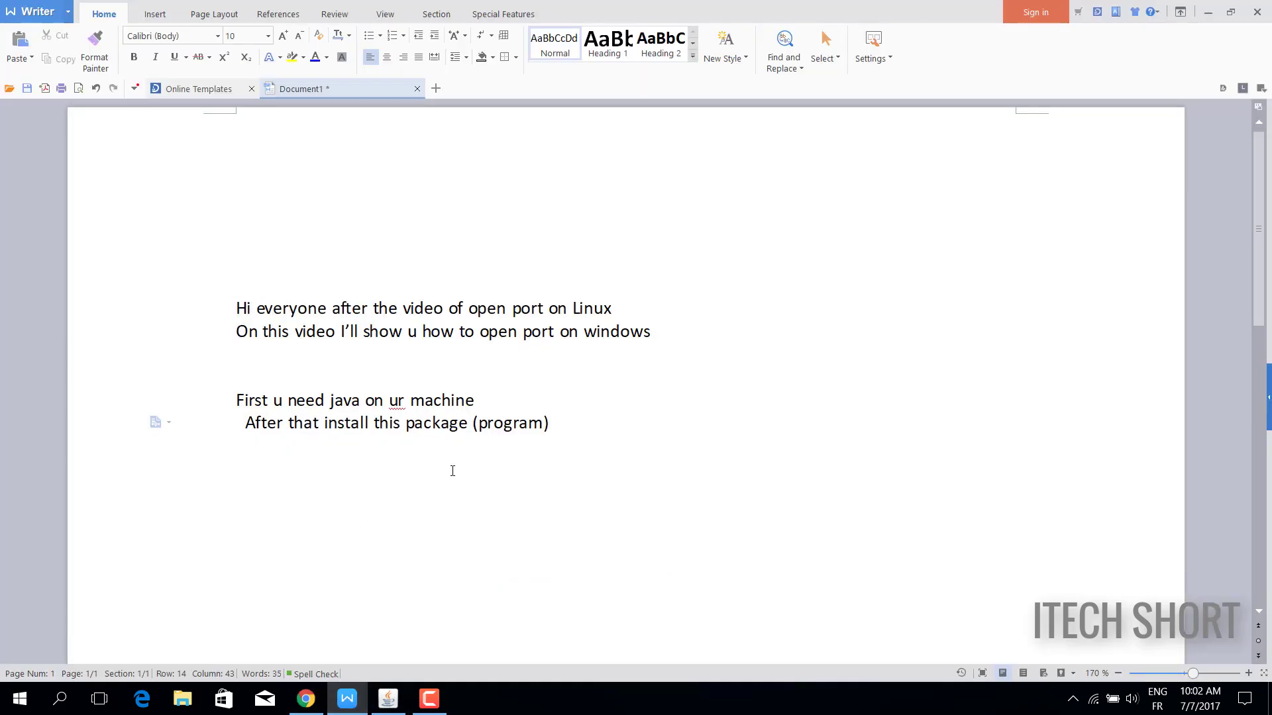
- Add notes describing netcat as a backconnect tool for checking a port with any server
type("* and tool f")
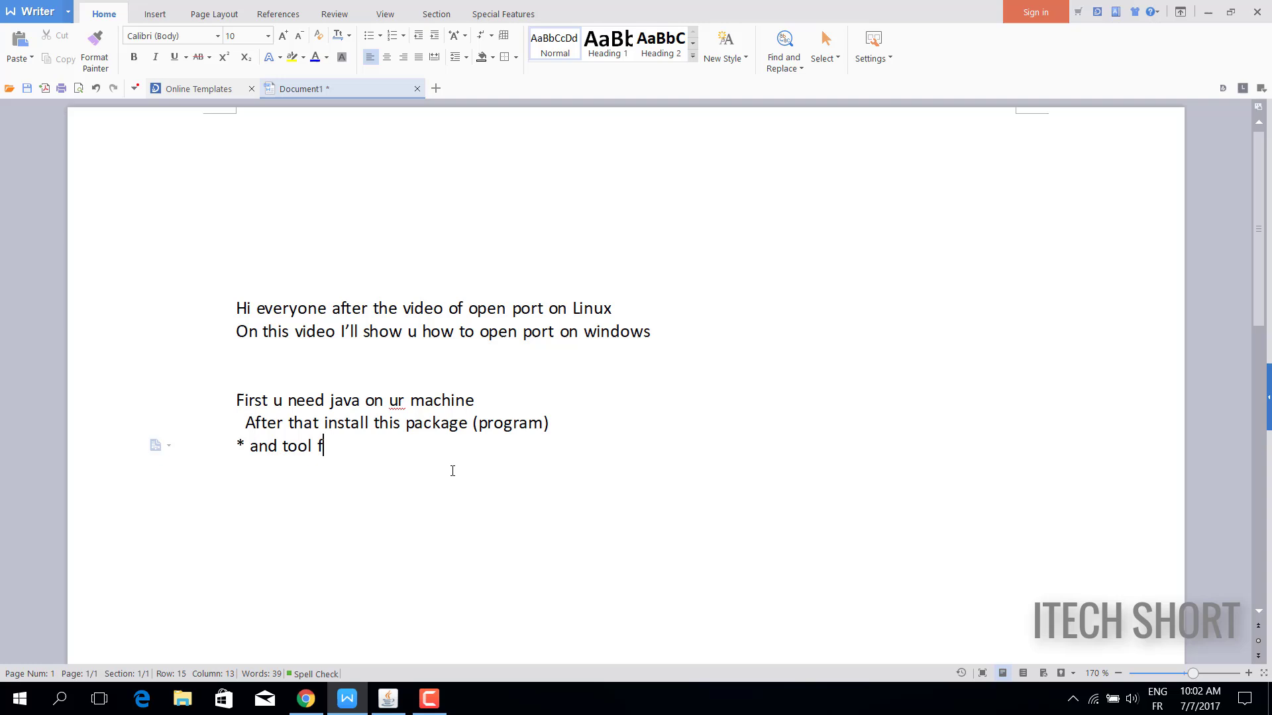
type("or check the port")
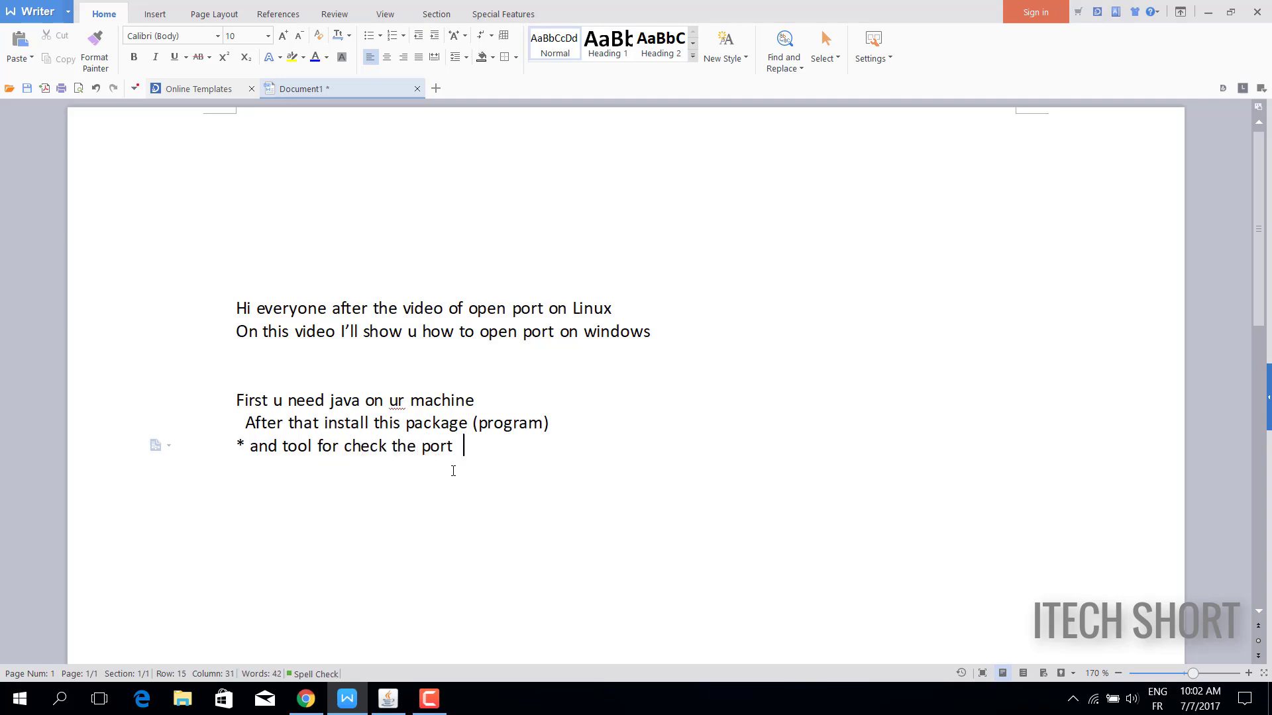
type("netcat)")
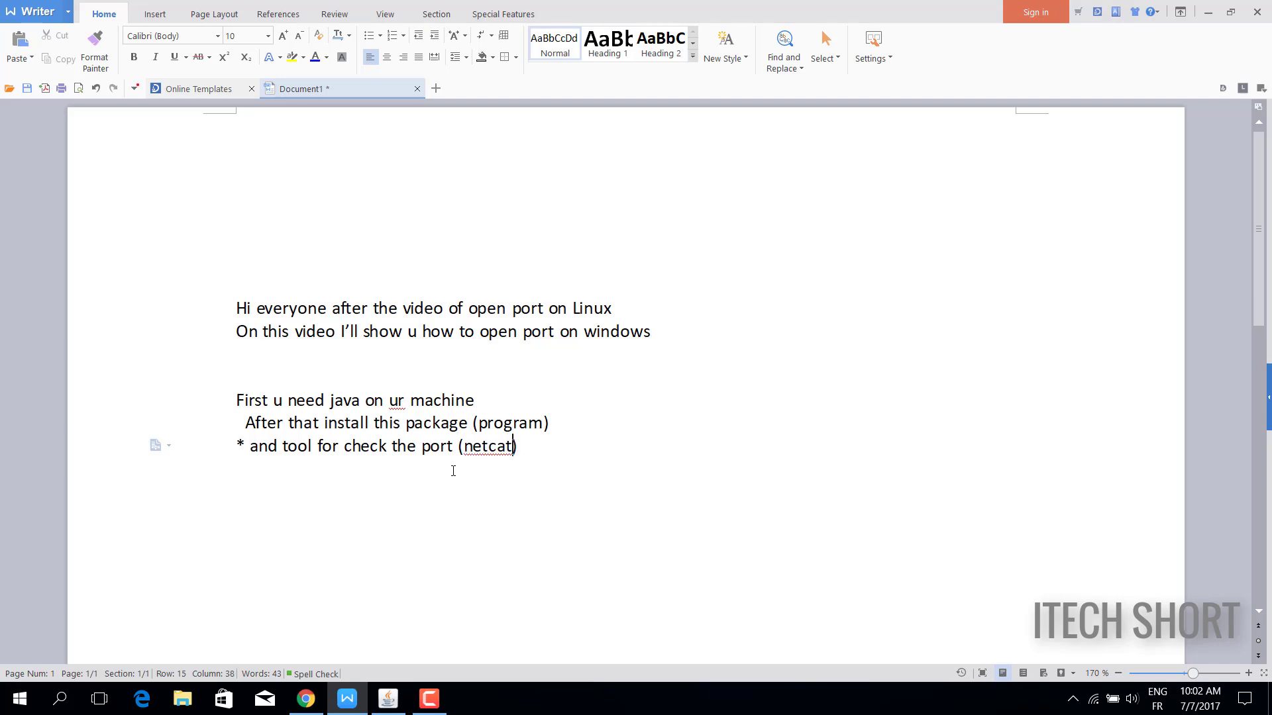
type("backconnect")
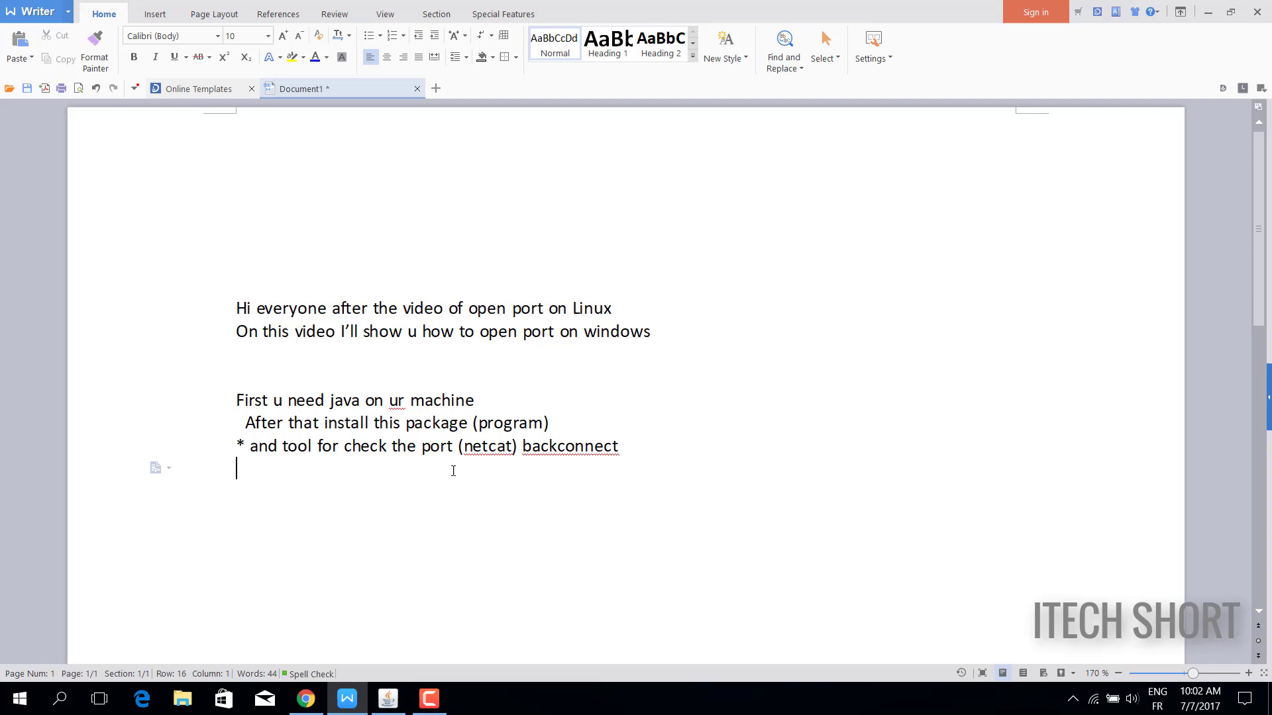
type("This tool just for")
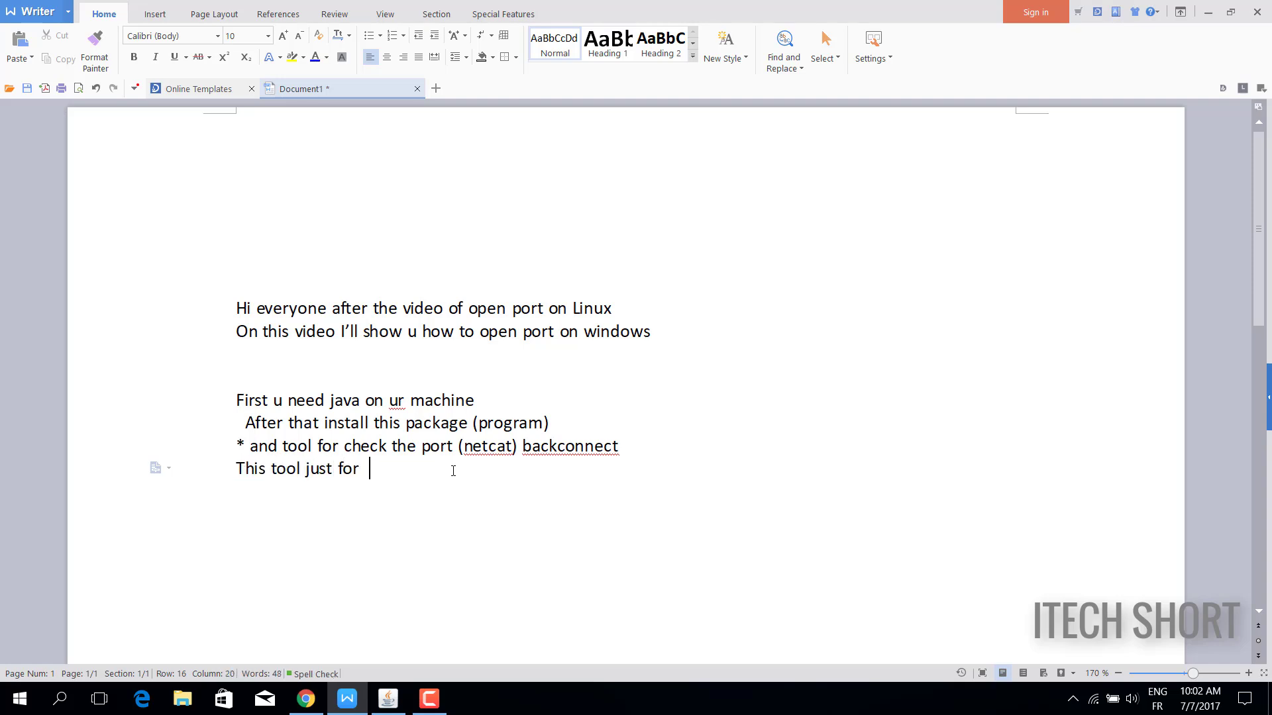
type("do the")
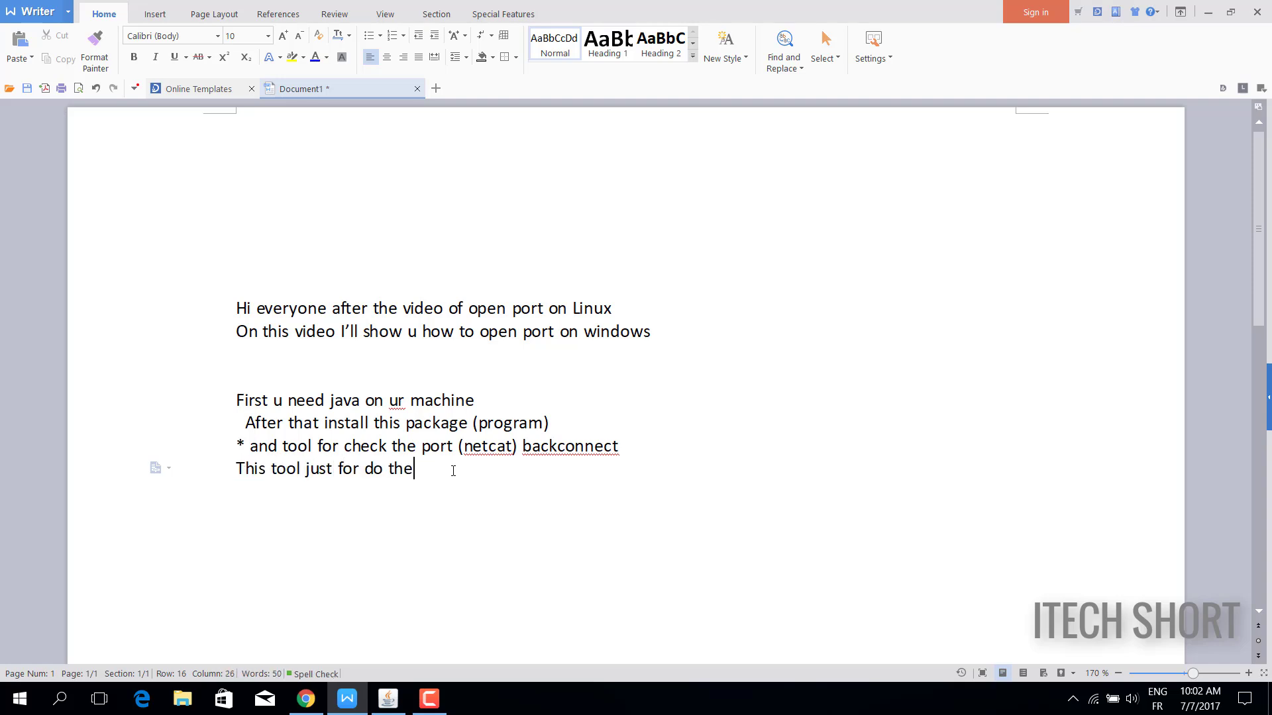
type("backconnect with")
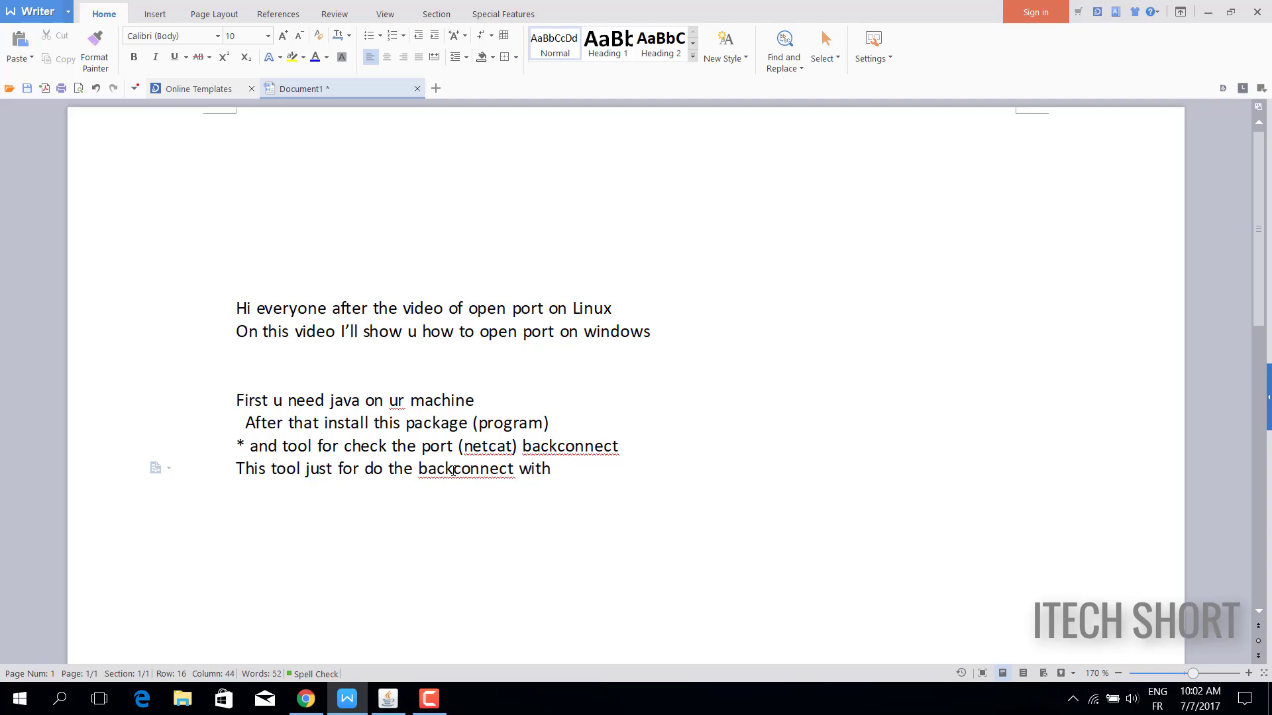
type("any server by port")
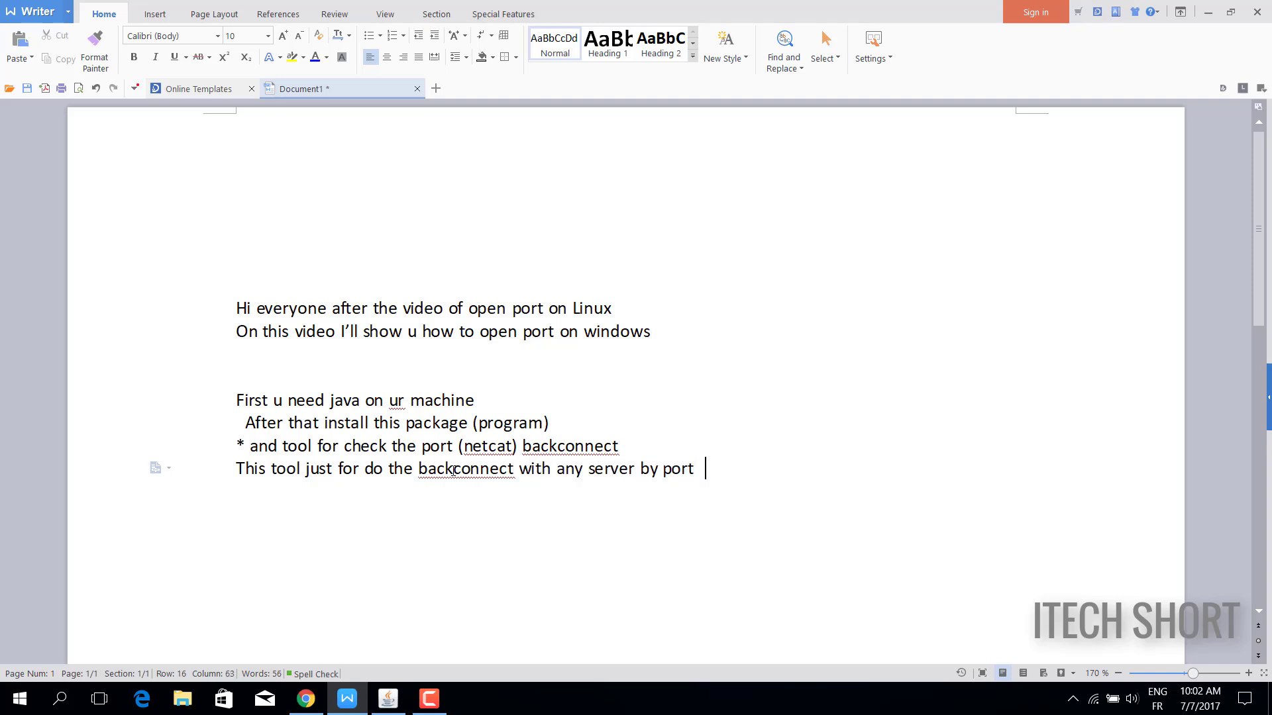
left_click(304, 698)
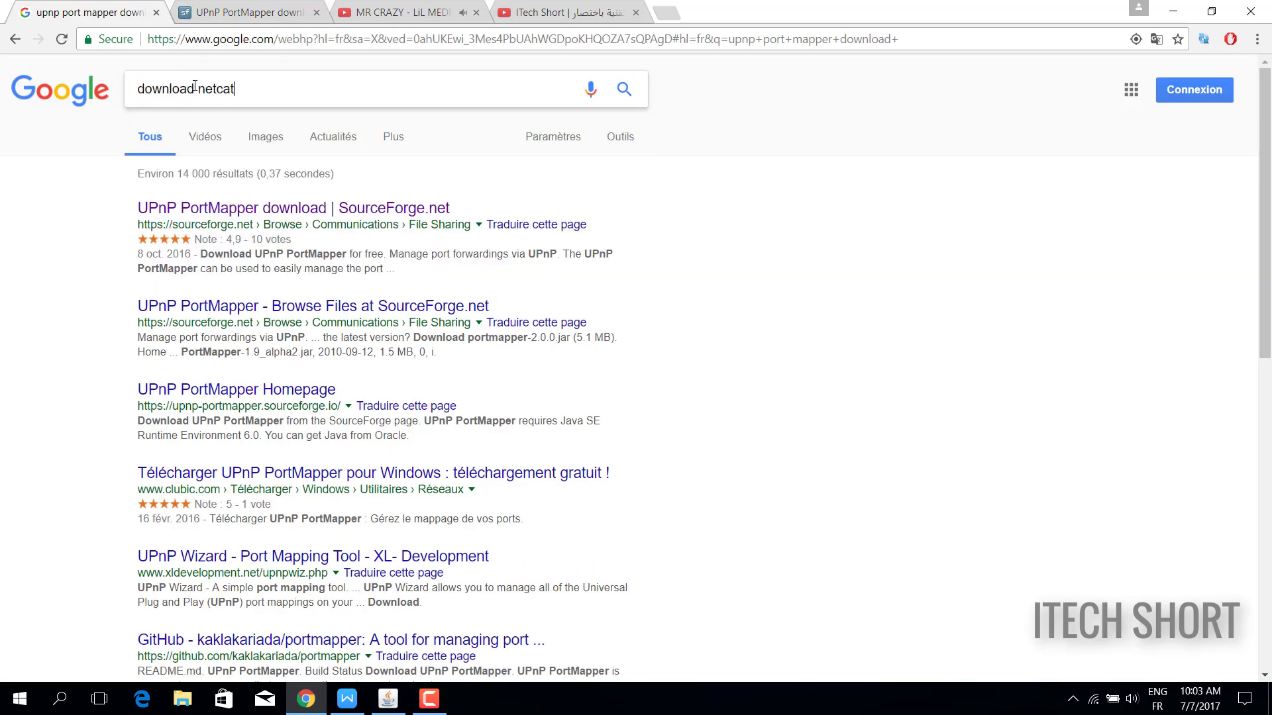
- Extend the netcat download search query with 'for windows'
type("for windows")
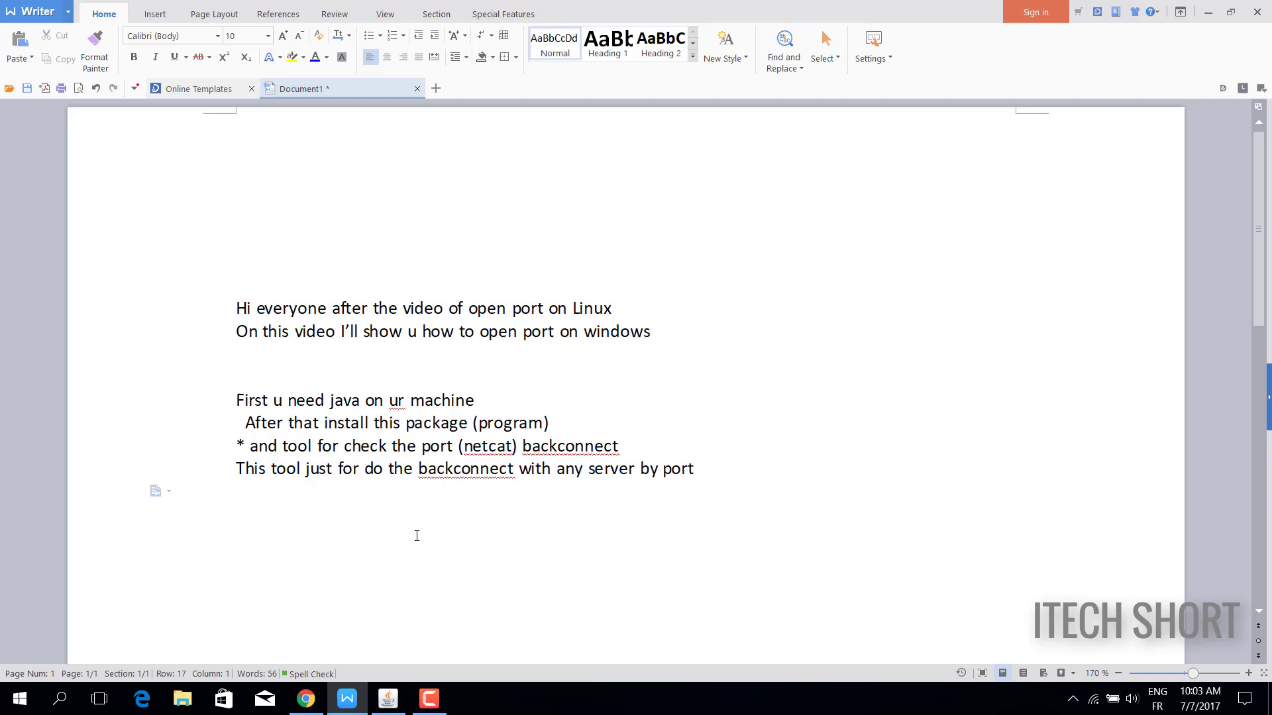
- Note that links will be in the description, then launch the PortMapper jar with Java
type("I'll put the links")
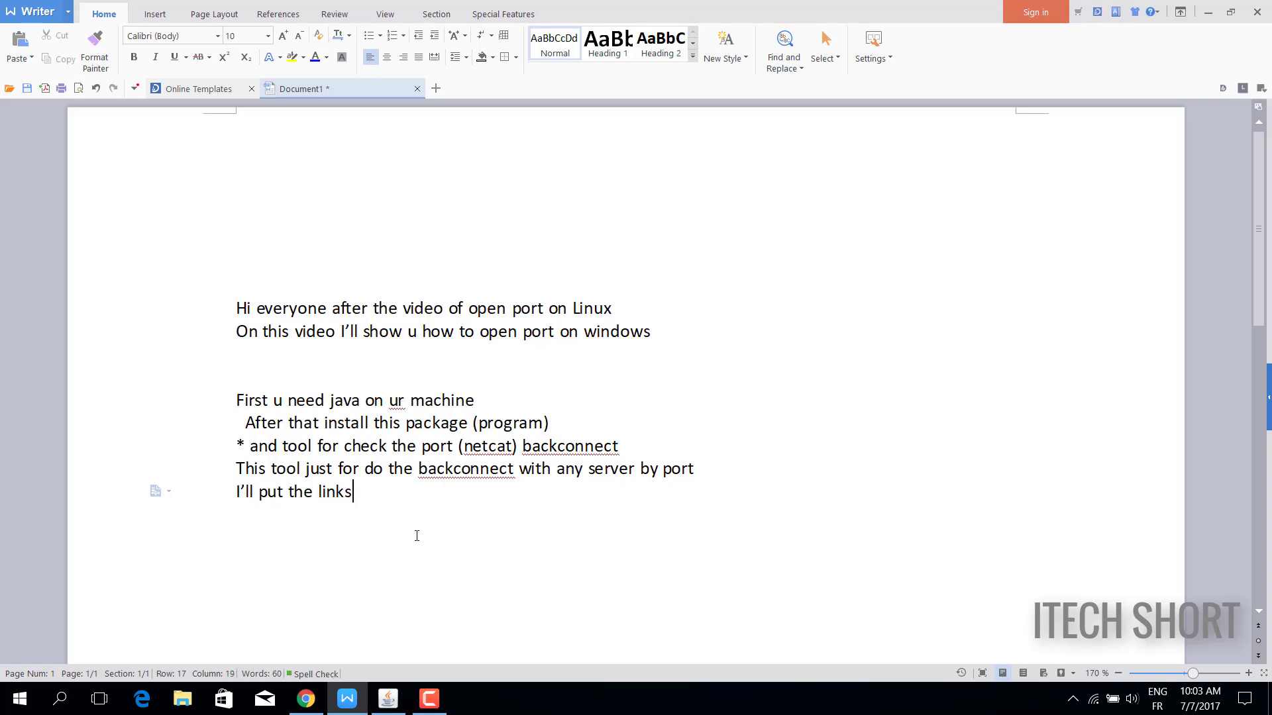
type("on the desc")
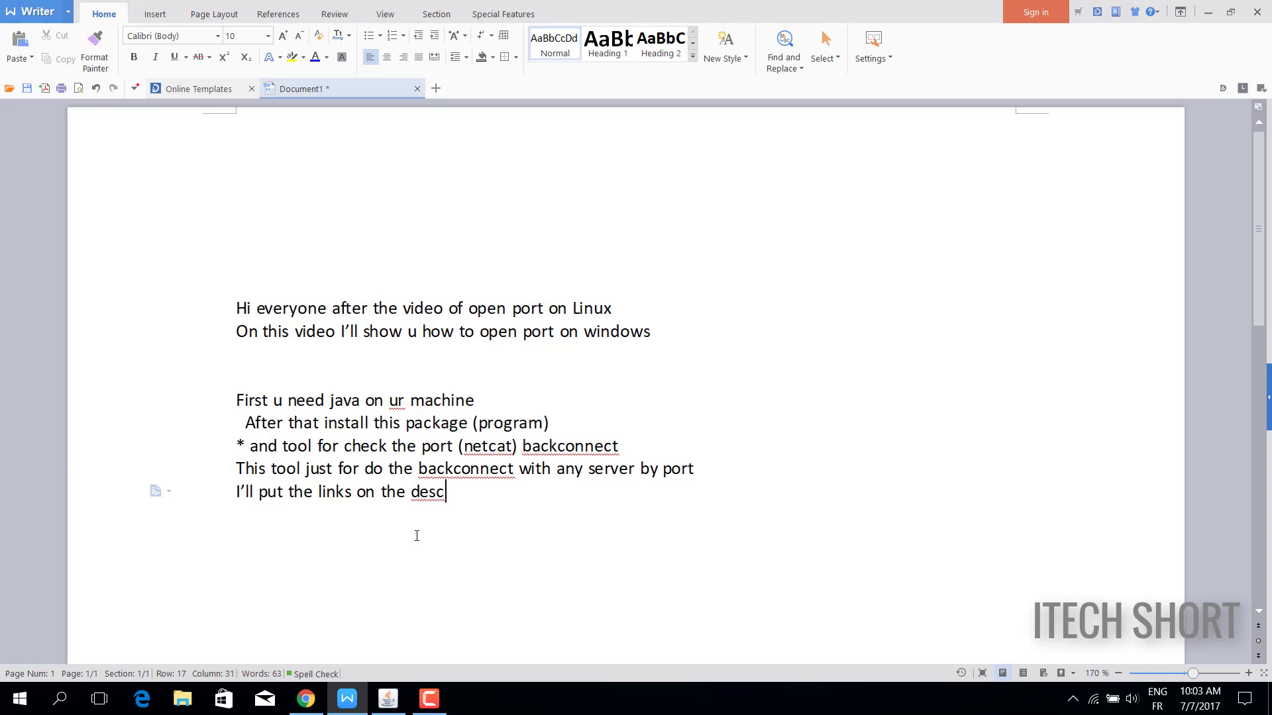
type("reption")
type("Open te pa")
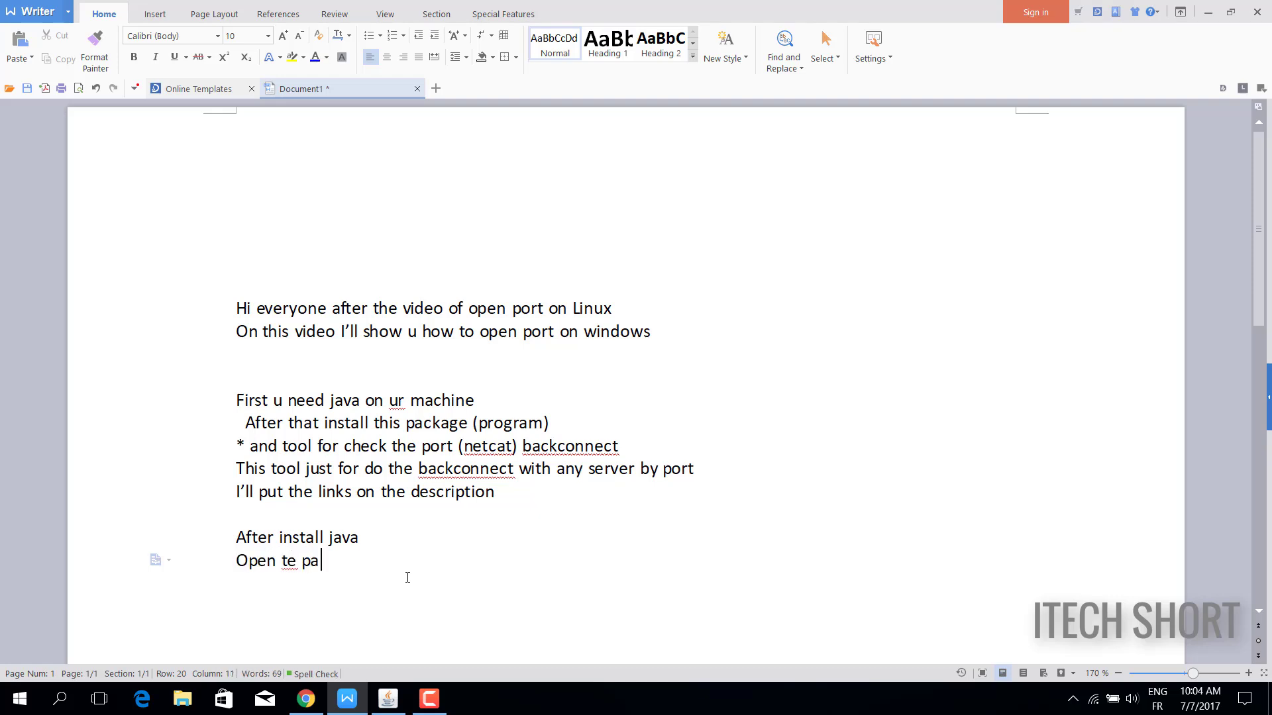
type("upnp package")
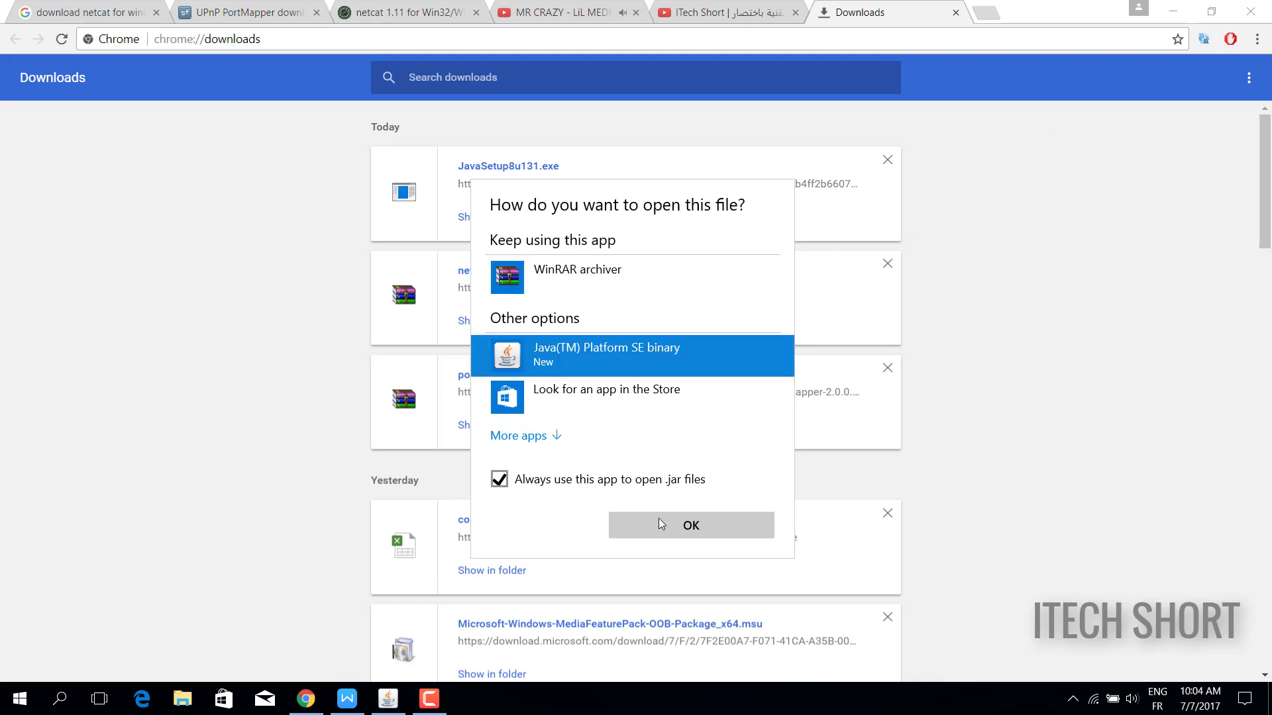
left_click(690, 524)
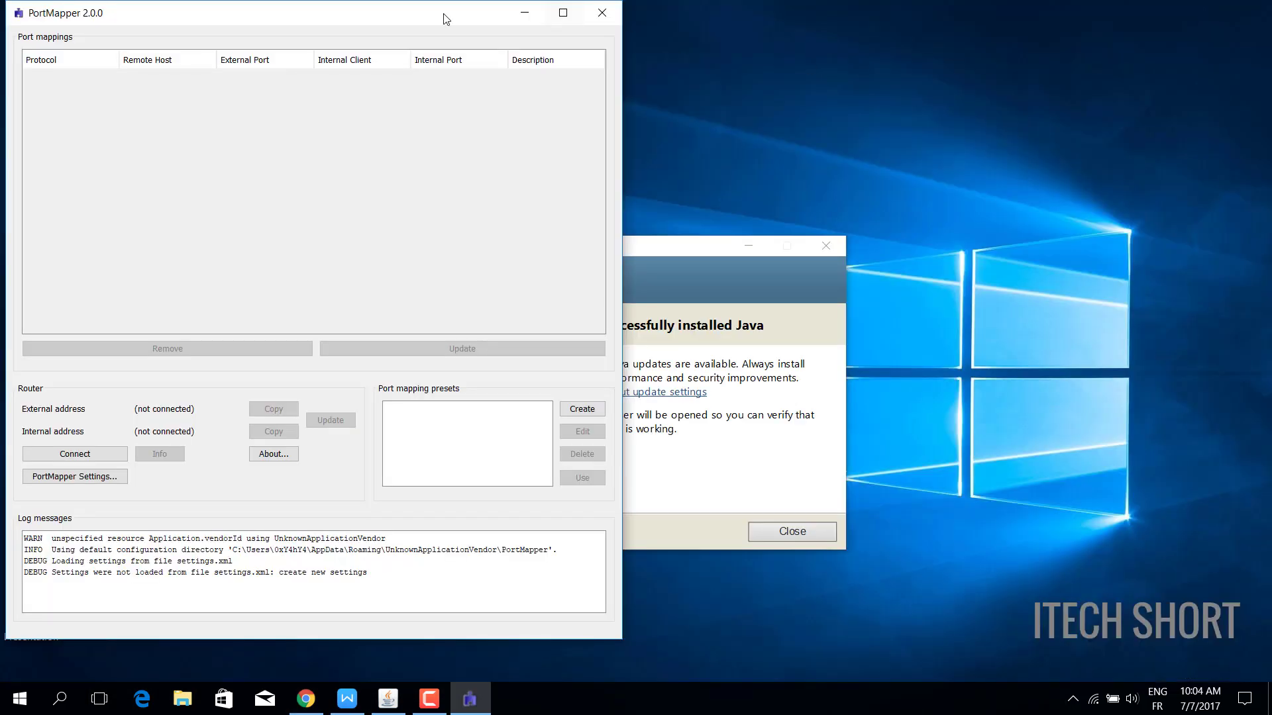
- Connect PortMapper to the router, showing two UDP mappings, and start a new preset
left_click(541, 515)
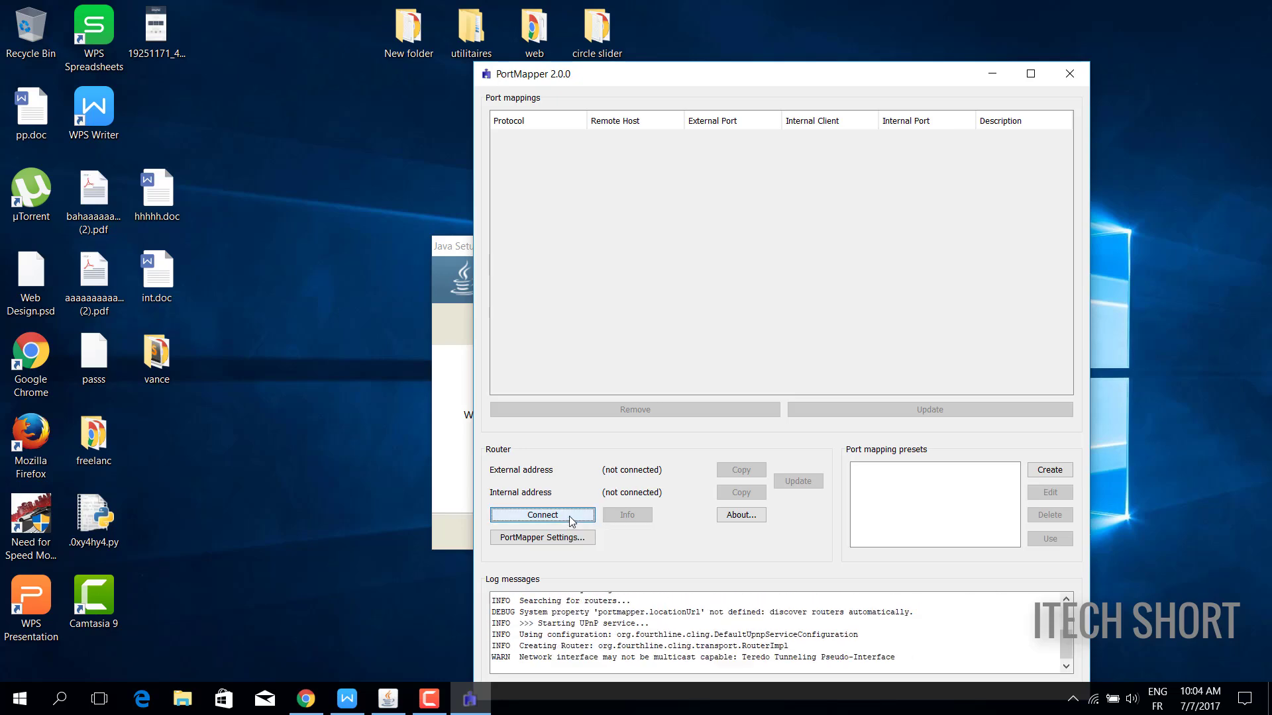
left_click(541, 515)
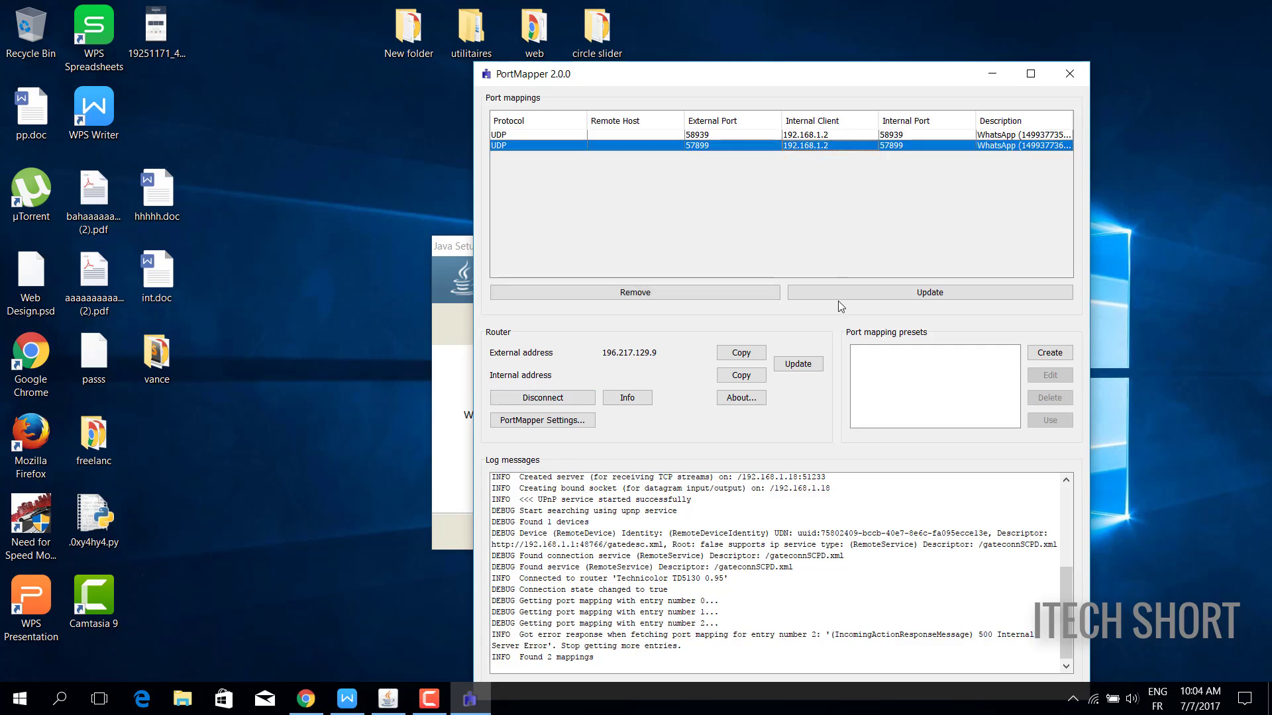
left_click(1048, 352)
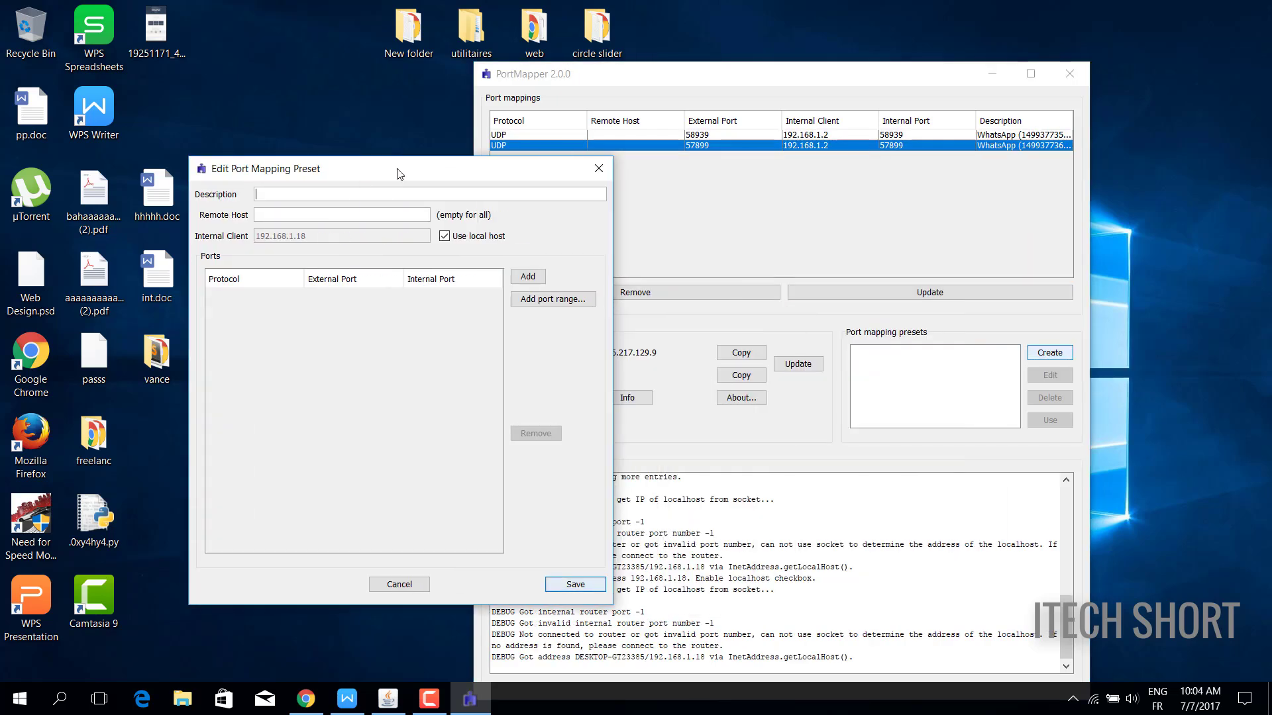
- Save and apply preset 'nfs' forwarding port 4444 over TCP and UDP
type("nfs")
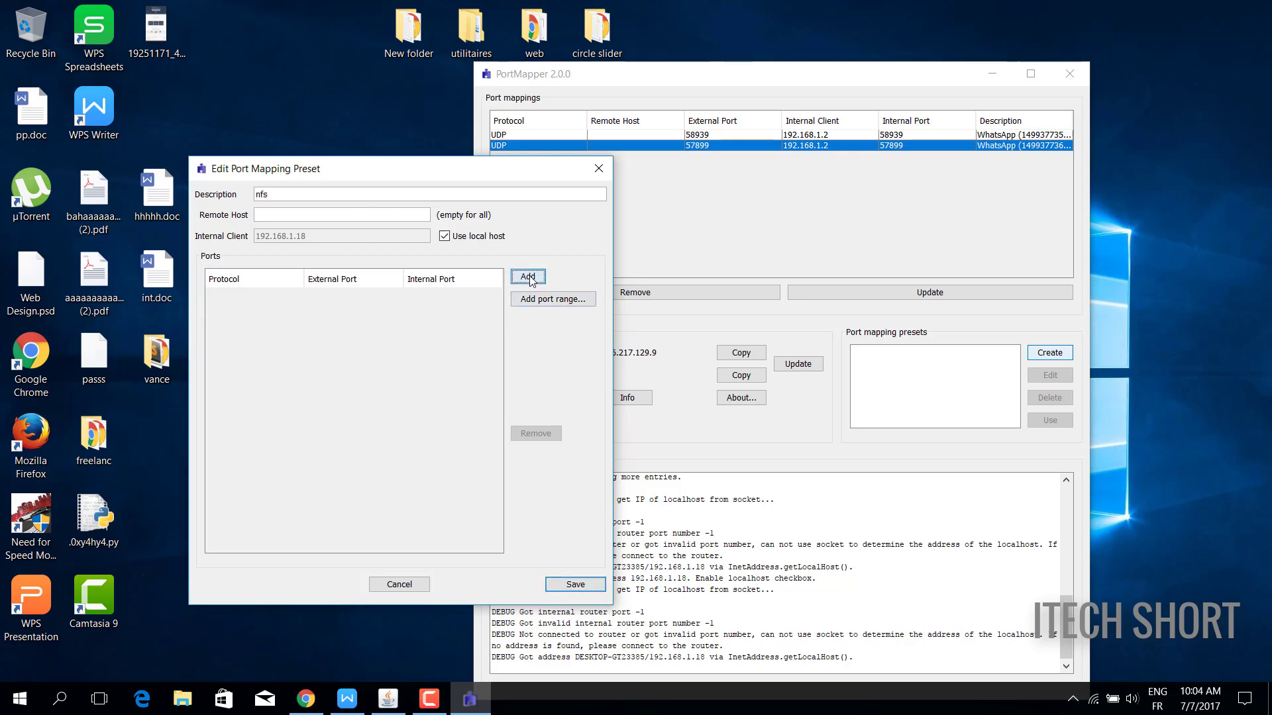
left_click(527, 275)
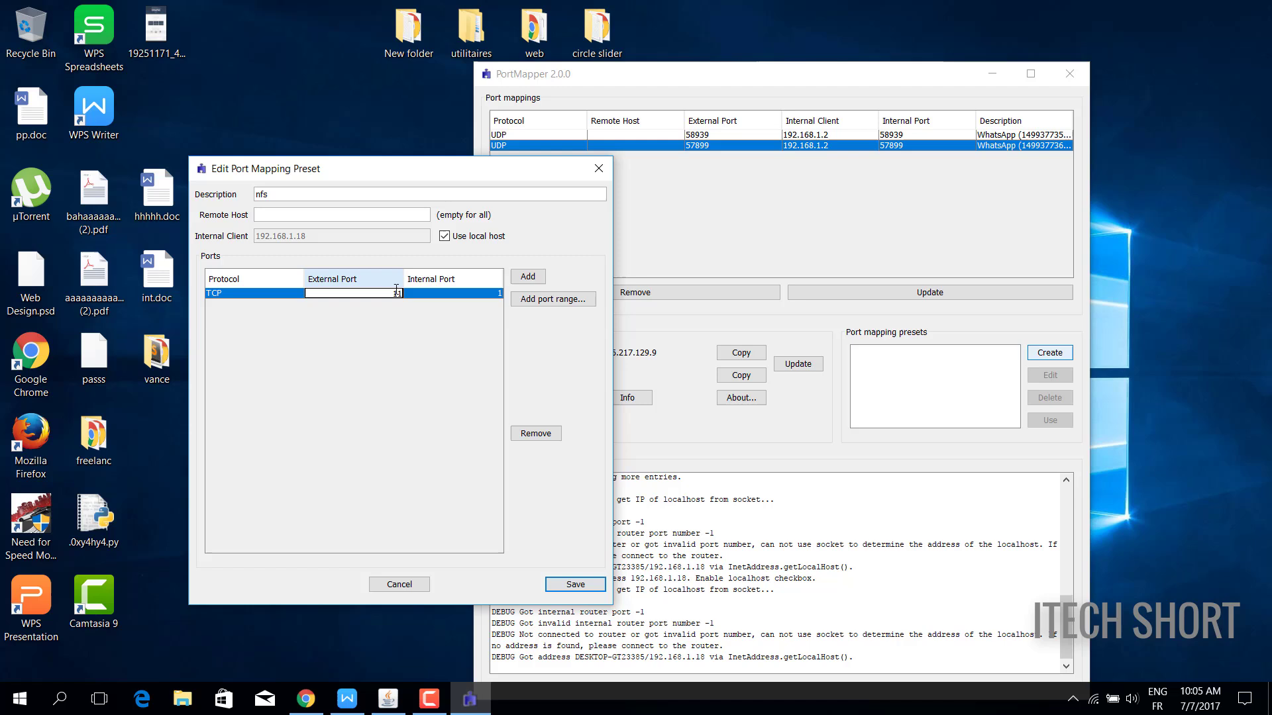
type("4444")
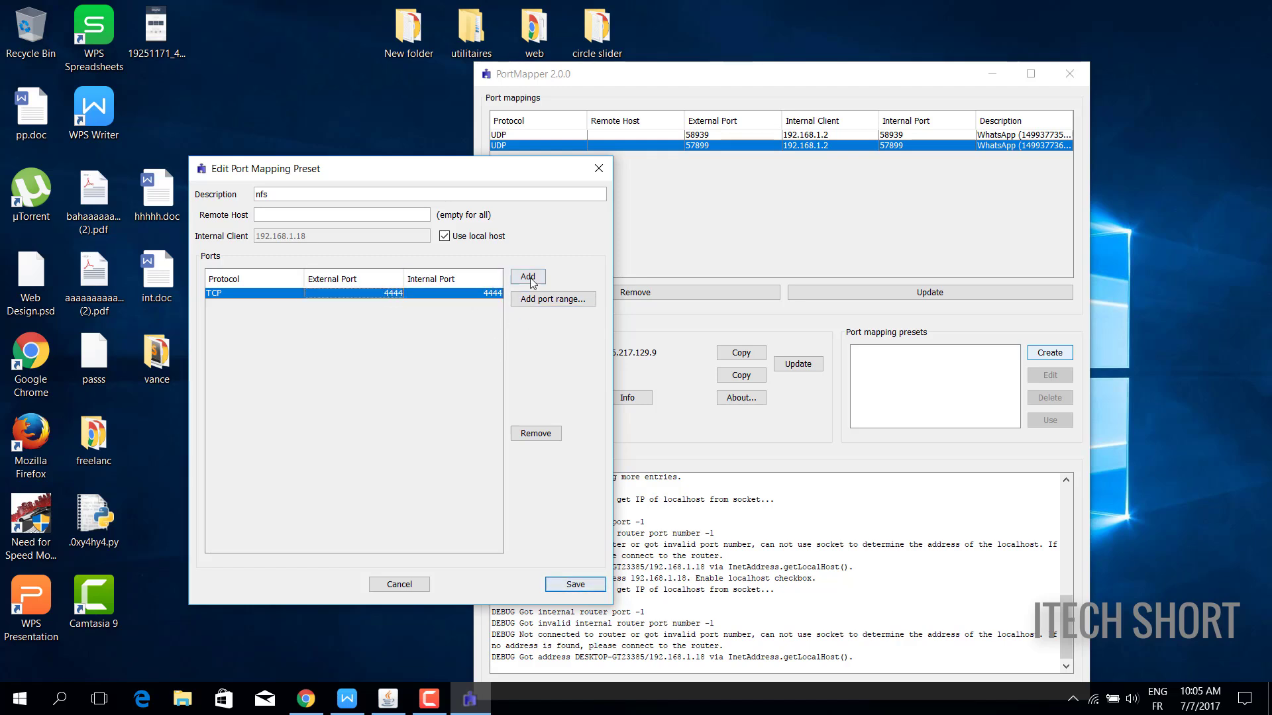
left_click(527, 277)
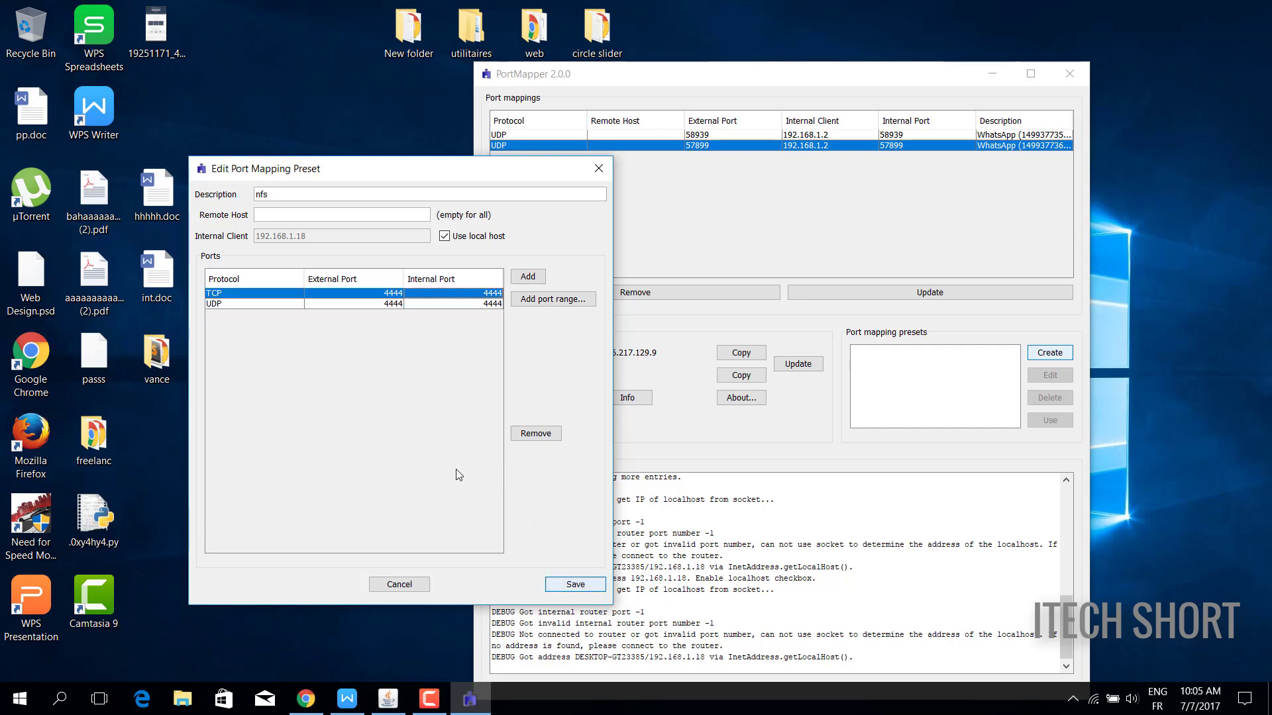
left_click(574, 584)
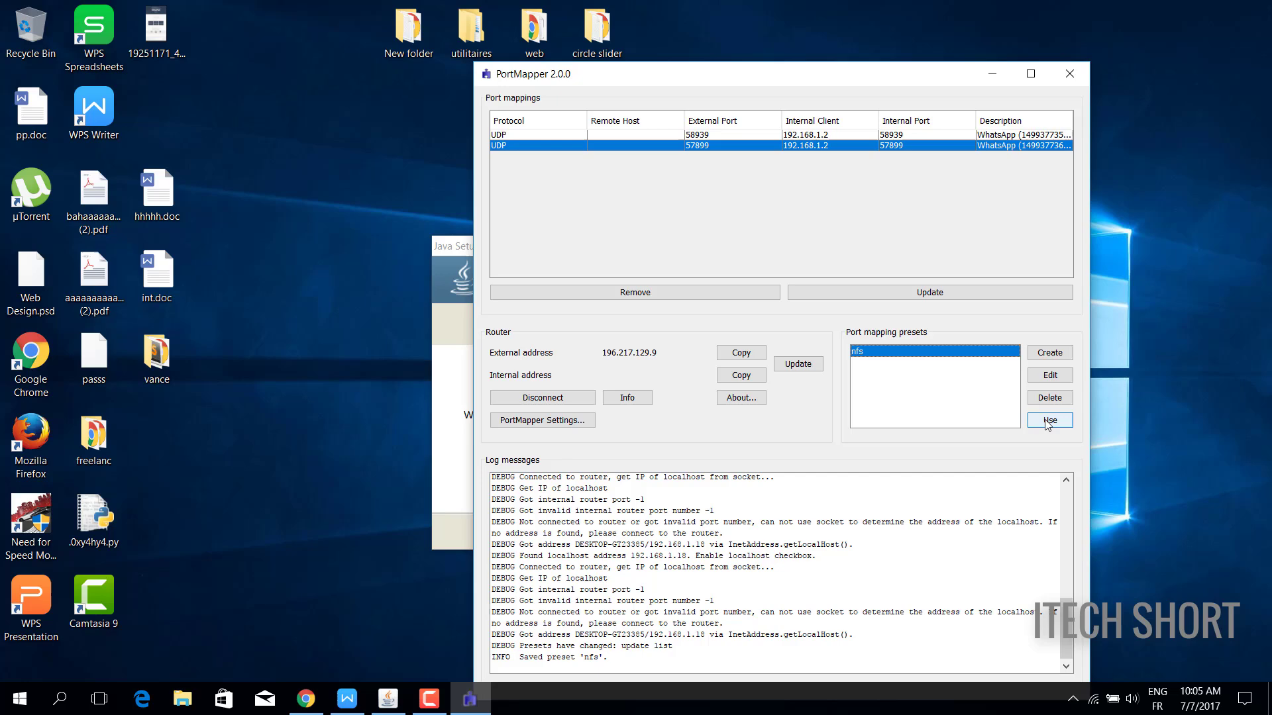
left_click(1047, 419)
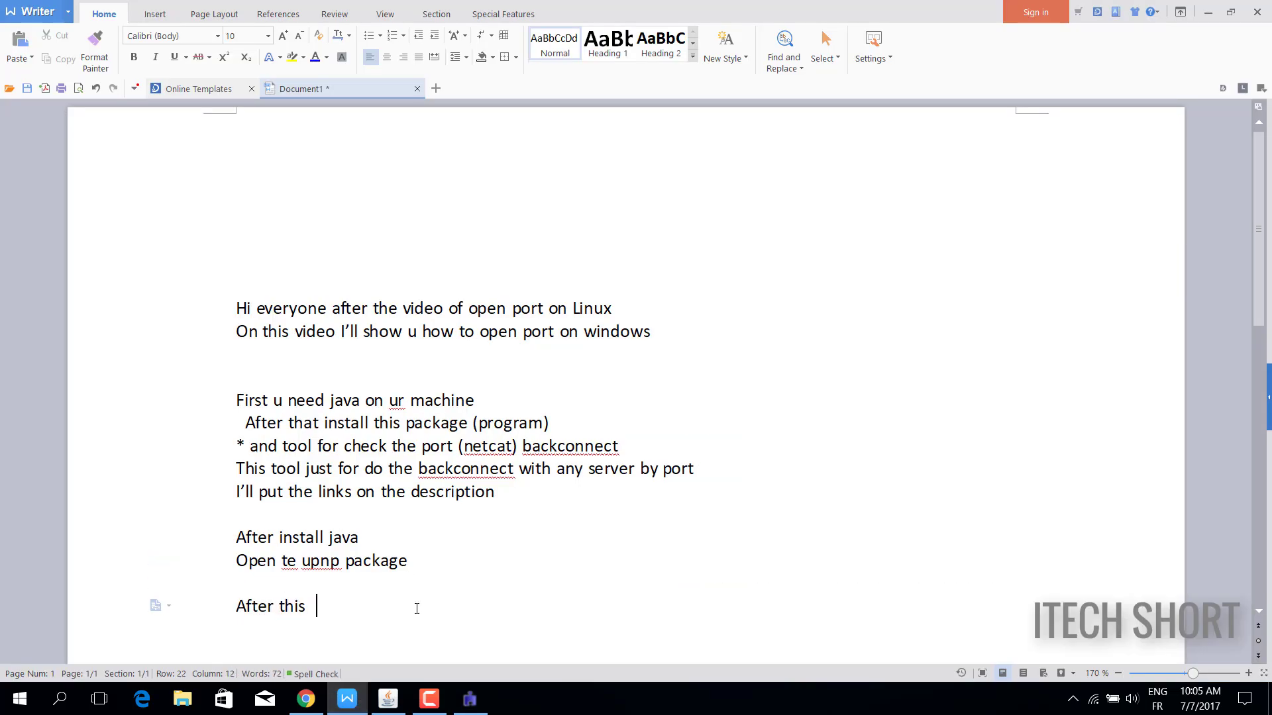
- Add ', now we need to check if the port was opened' to the notes
type(", now we need")
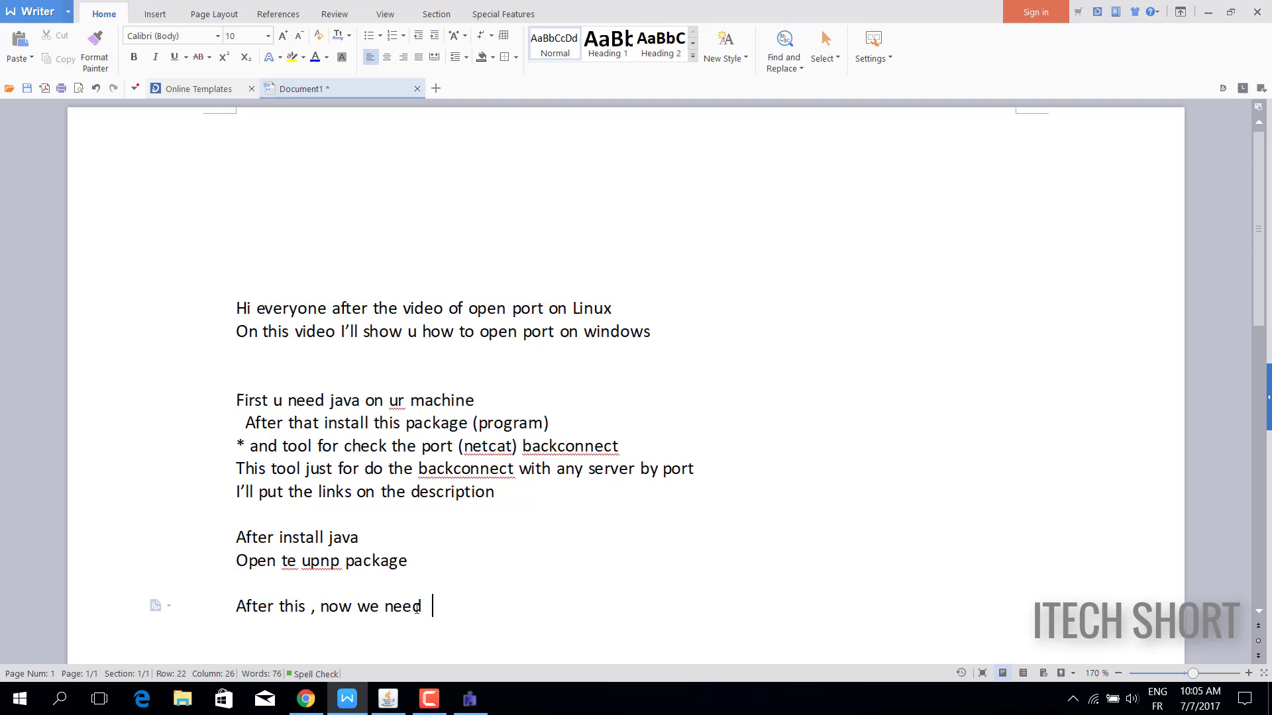
type("to check the")
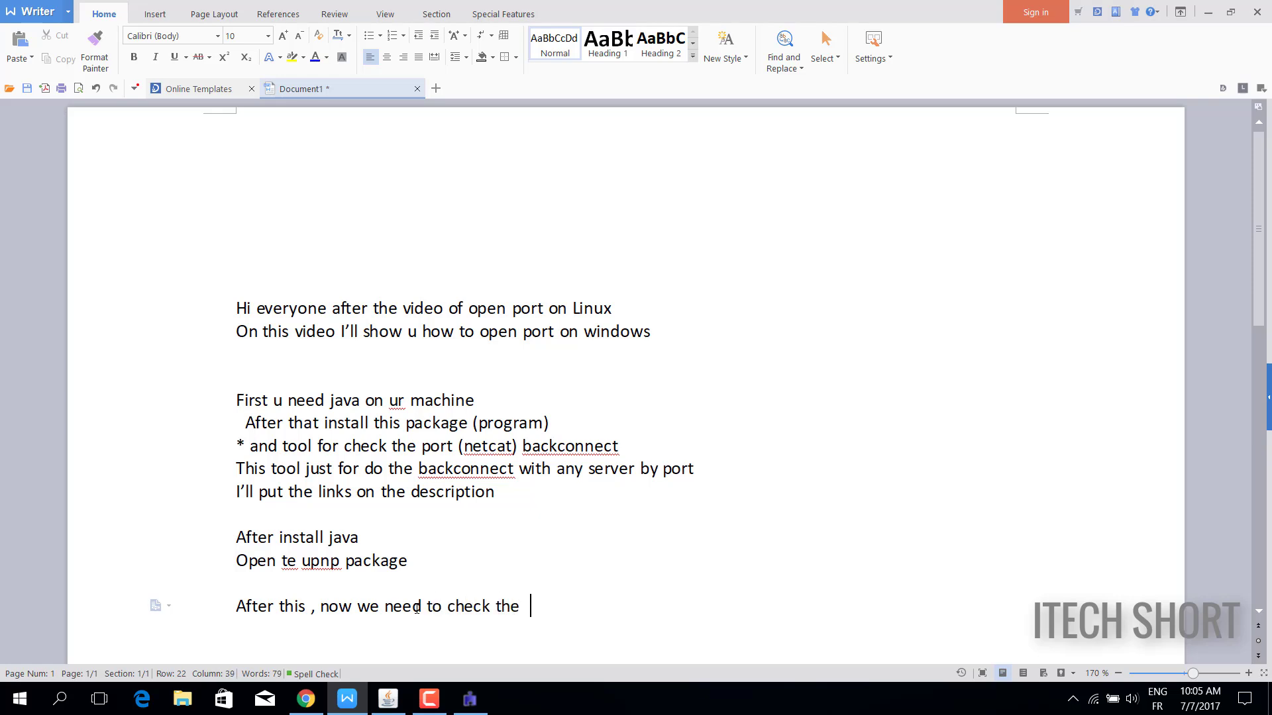
type("if the port")
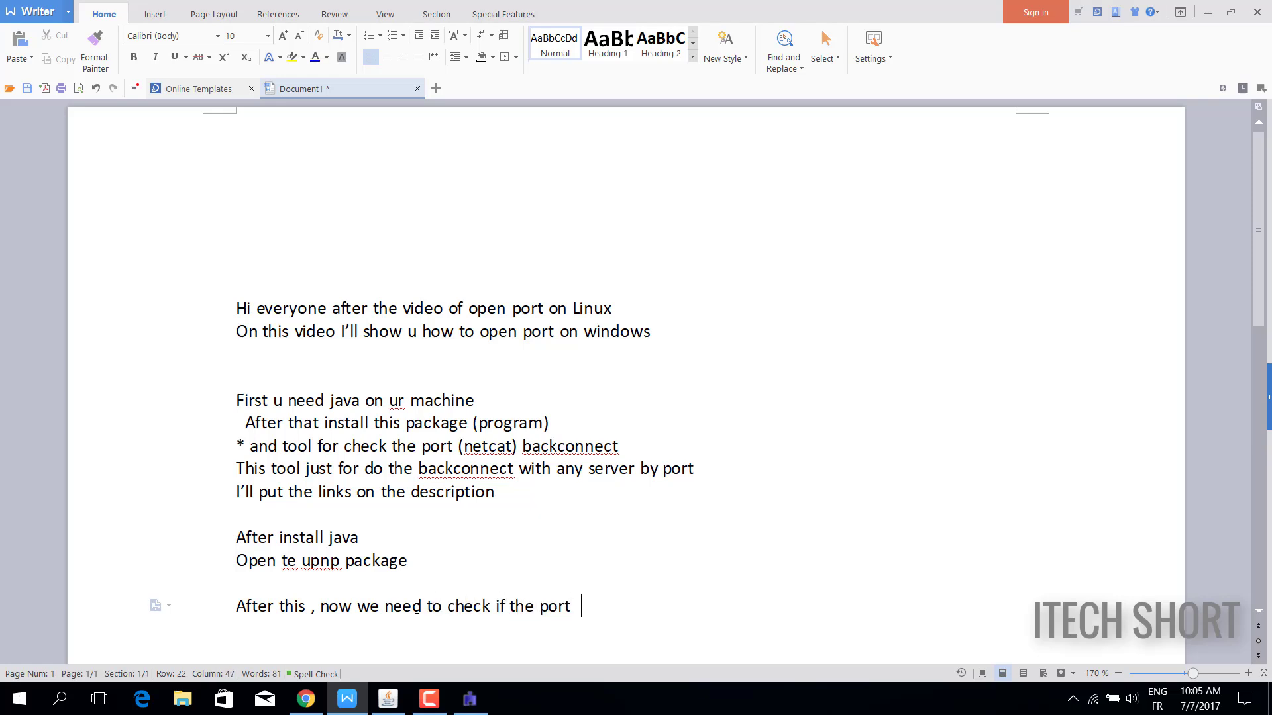
type("was opened se")
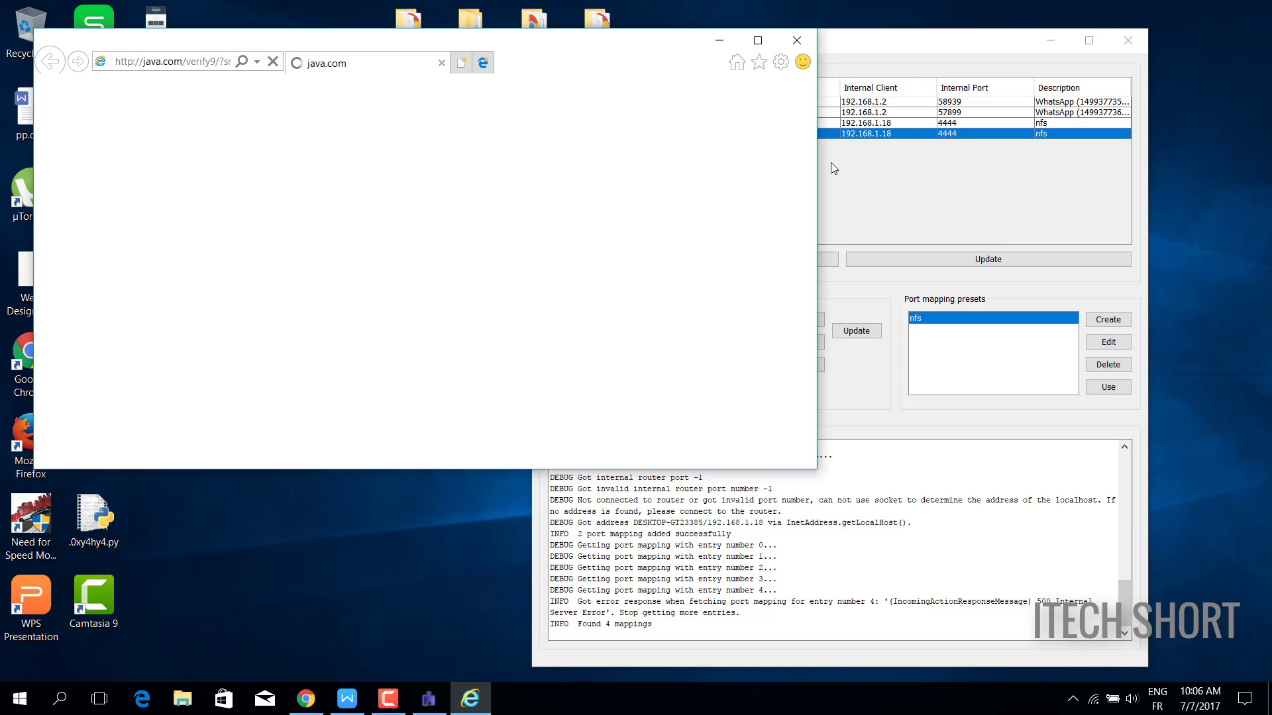
- In Command Prompt, cd to Desktop\netcat-1.11 and run nc64.exe -lvp 4444
left_click(794, 41)
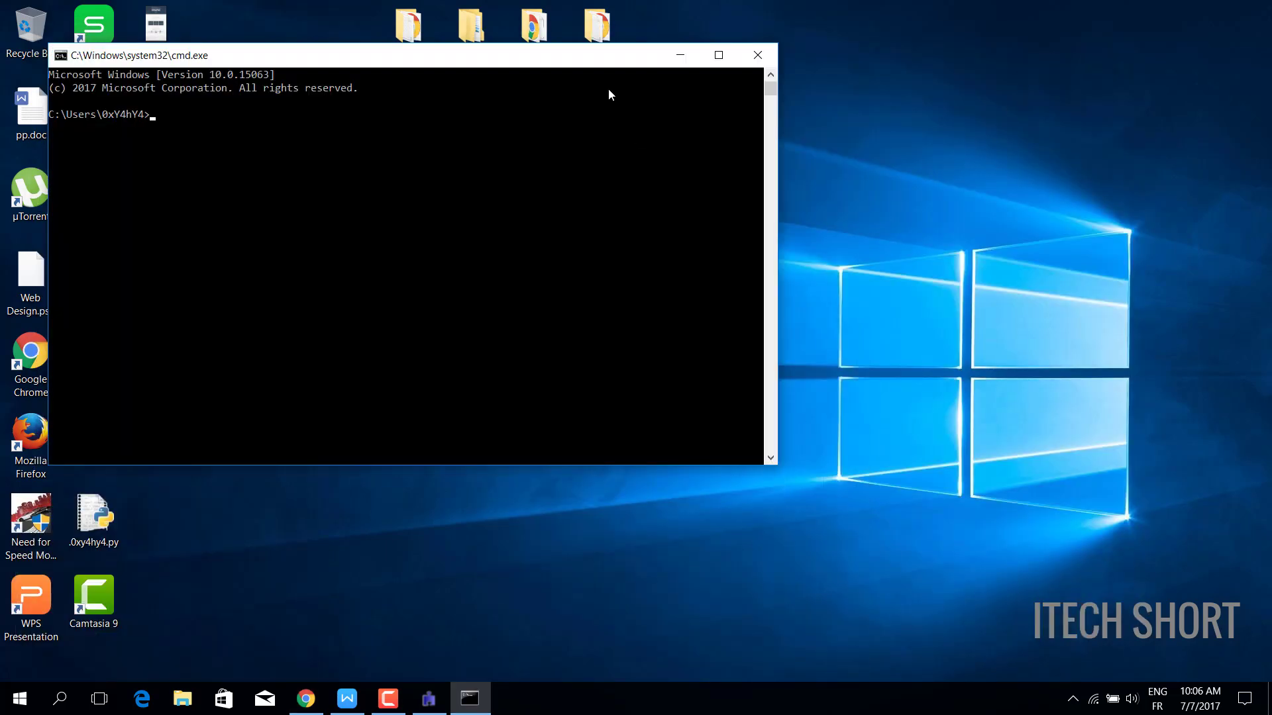
type("cd C:\\Users\\0xY4hY4\\Desktop\\netcat-1.11")
type("nc.exe")
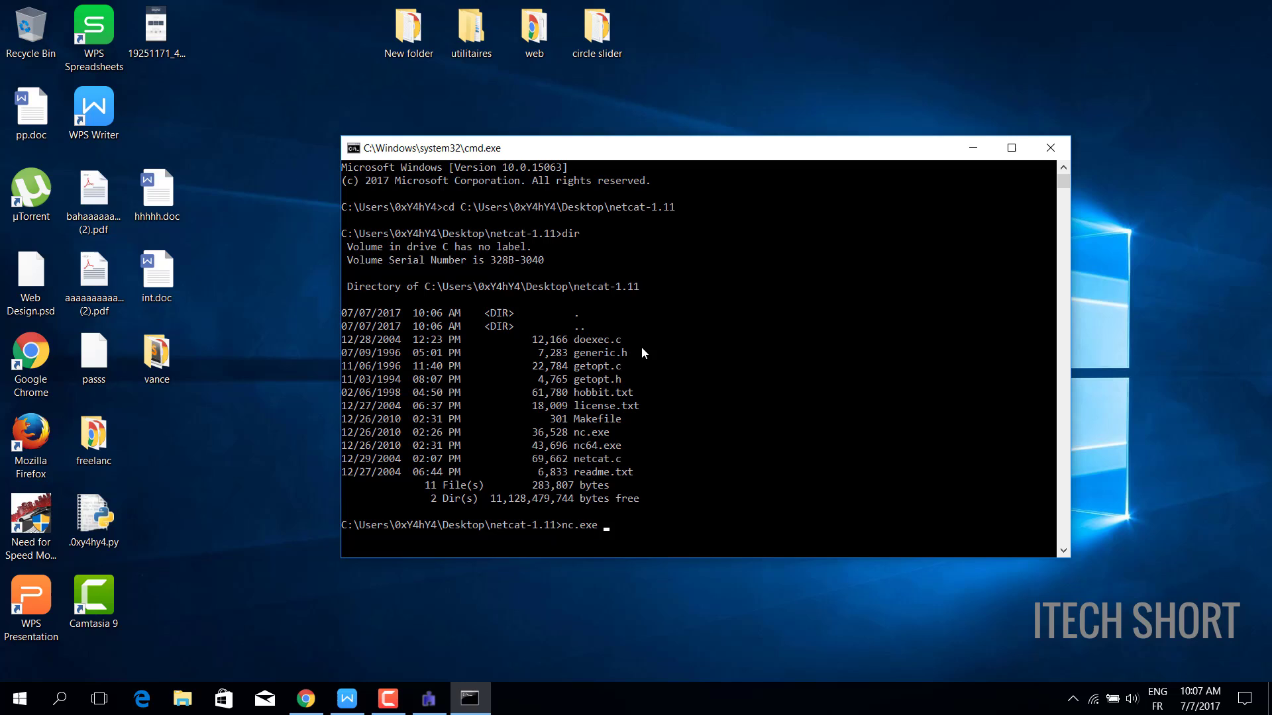
type("lvp 4444")
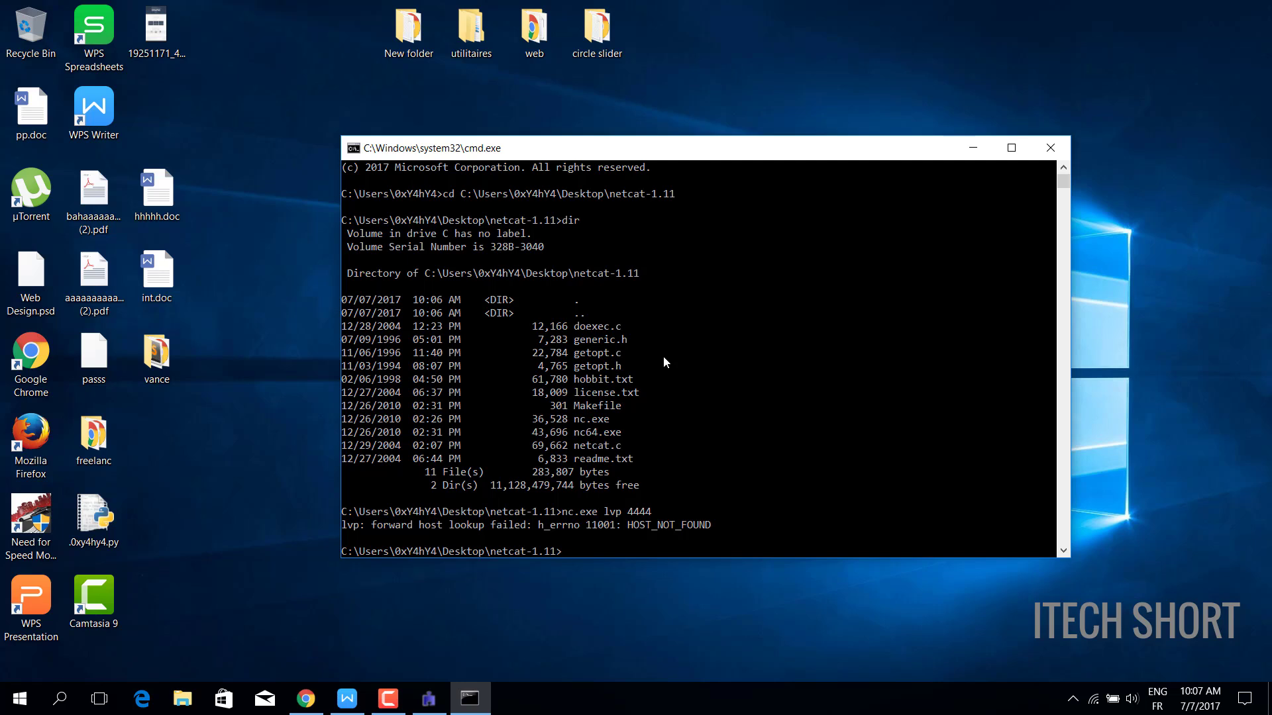
type("nc64.exe -lvp 4444")
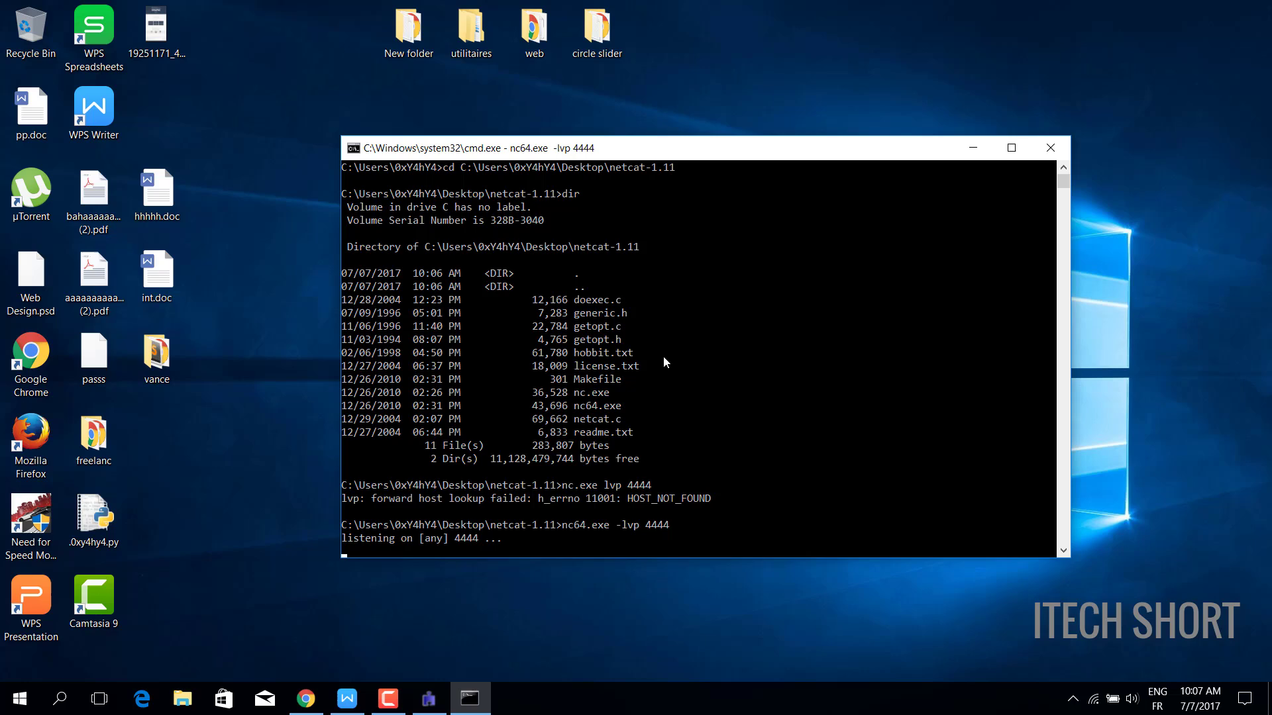
left_click_drag(489, 524, 673, 524)
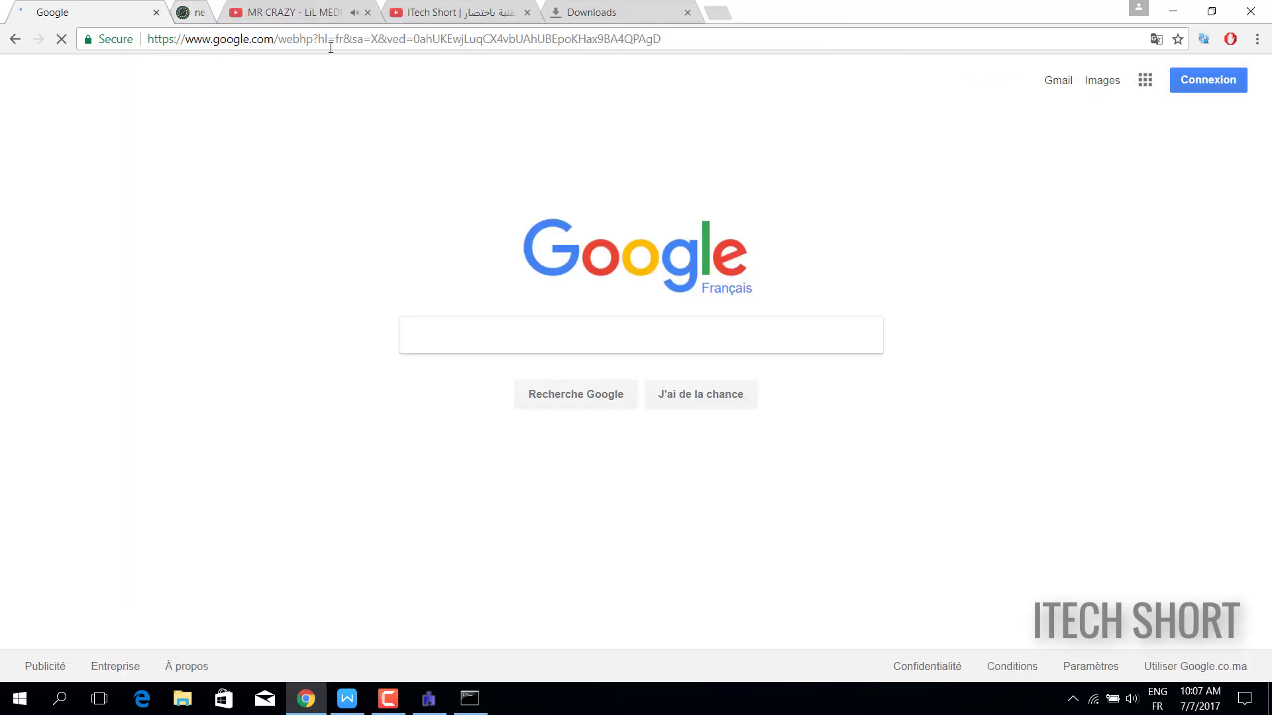
- Find canyouseeme.org through Google and check the listening port
type("canyouseeme")
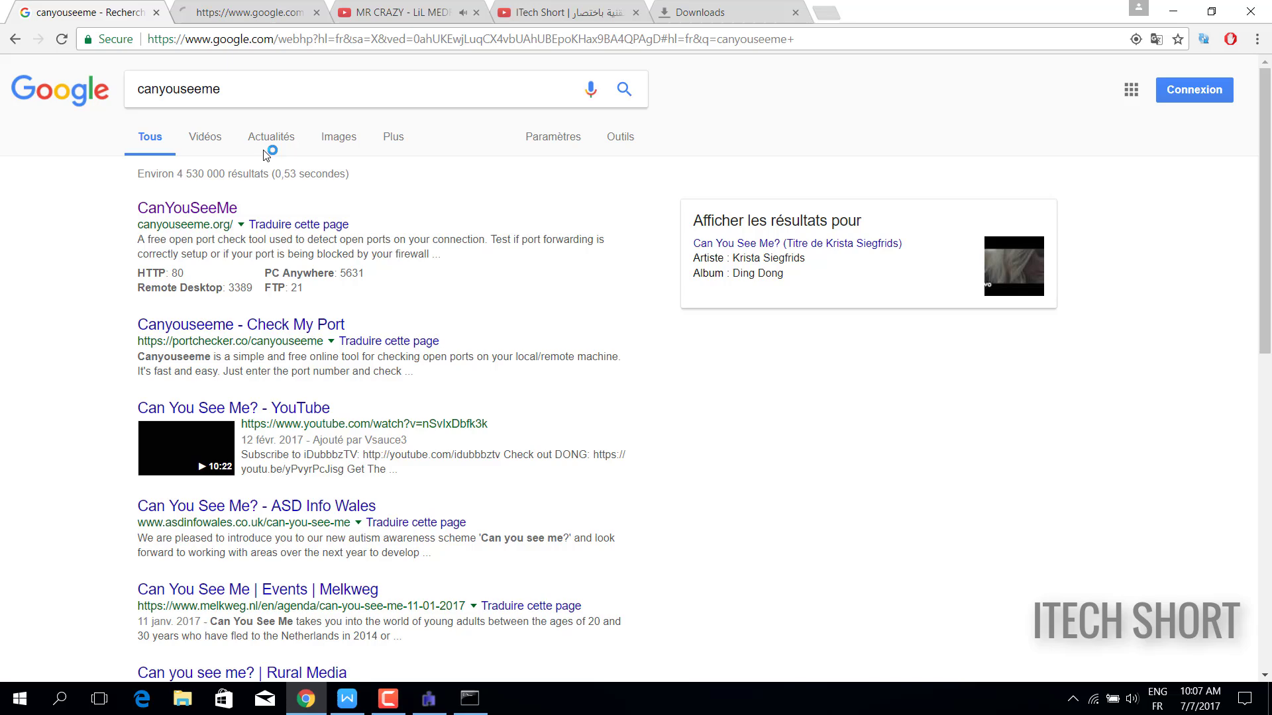
left_click(187, 207)
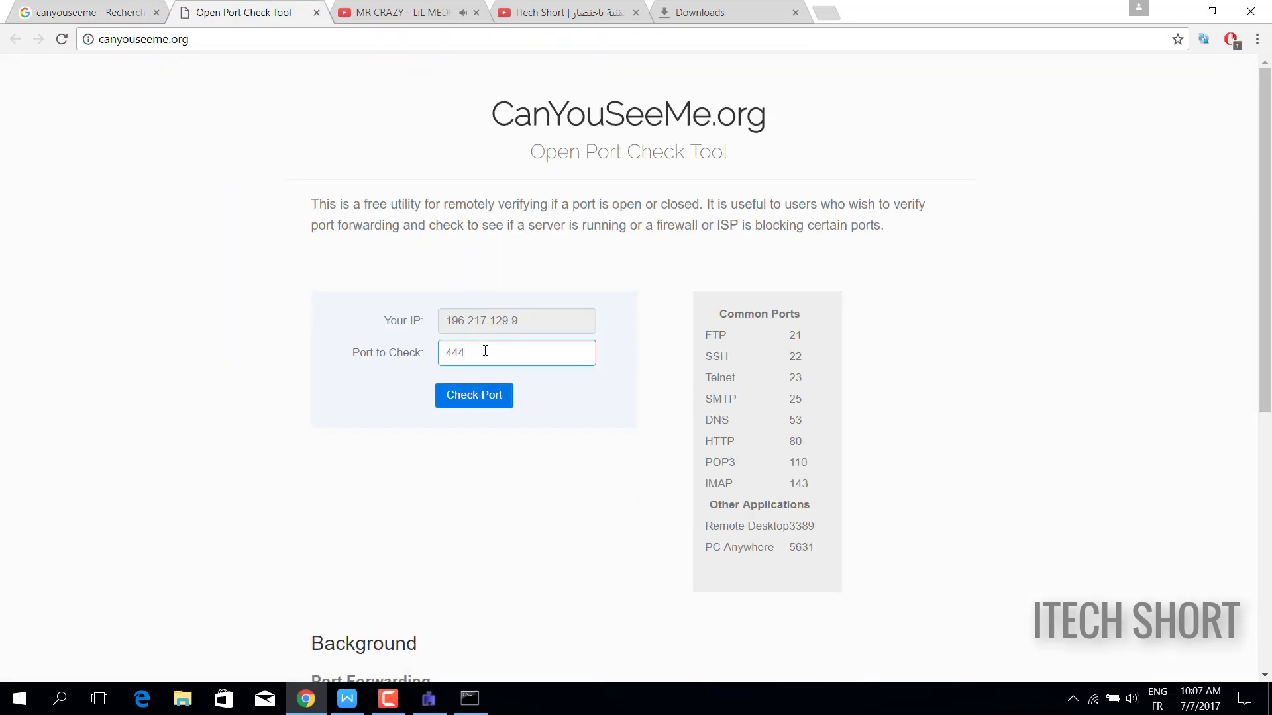
left_click(474, 395)
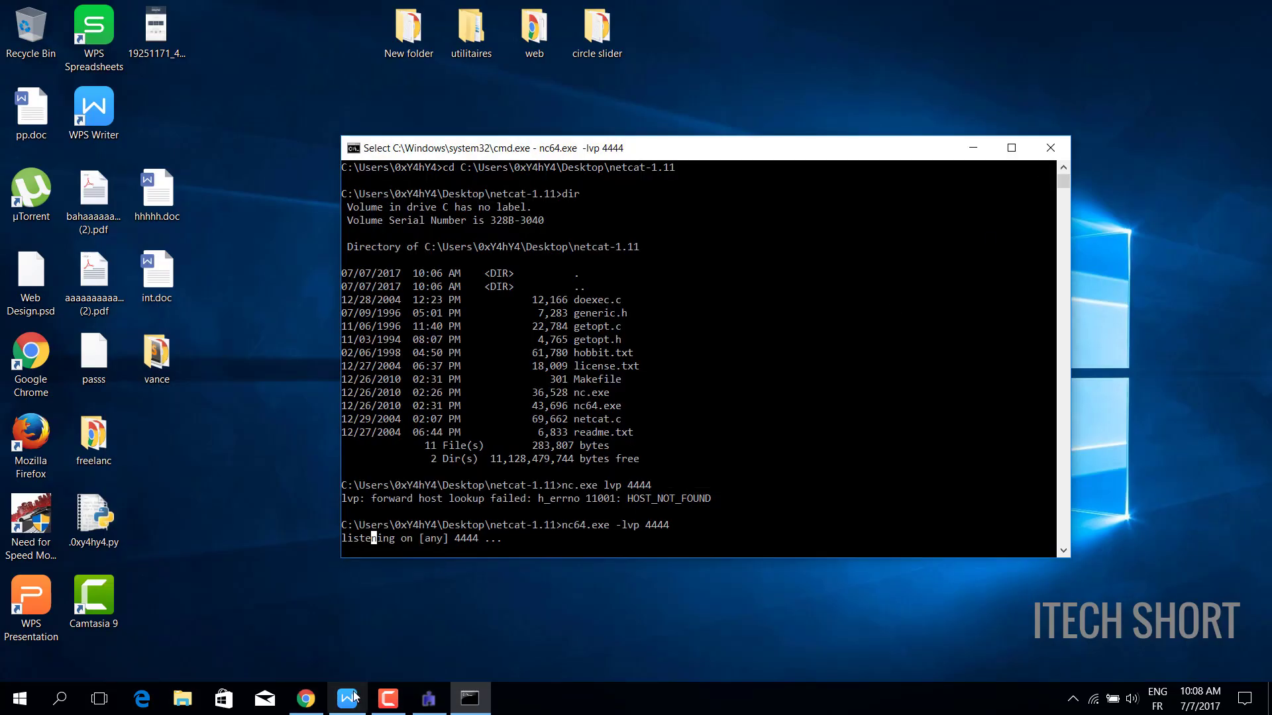
- Add the line 'U can add a lot of port' to the notes
left_click(346, 697)
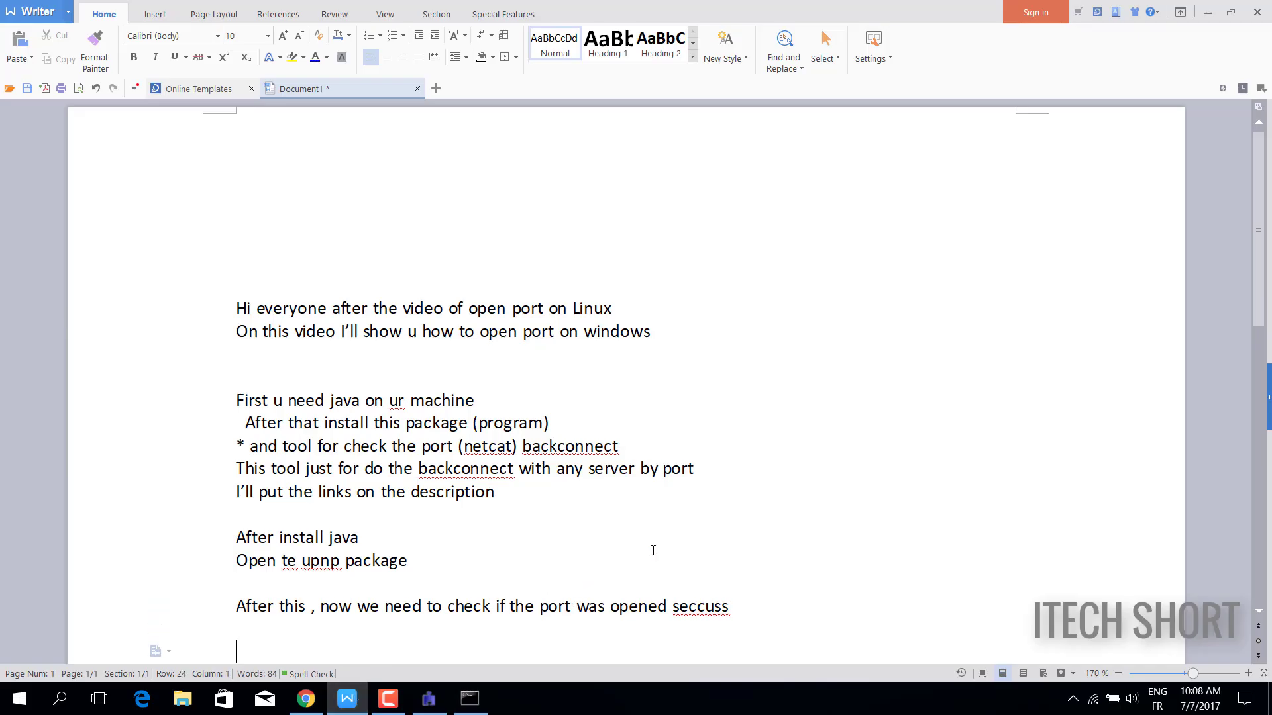
type("U can add a lot of port")
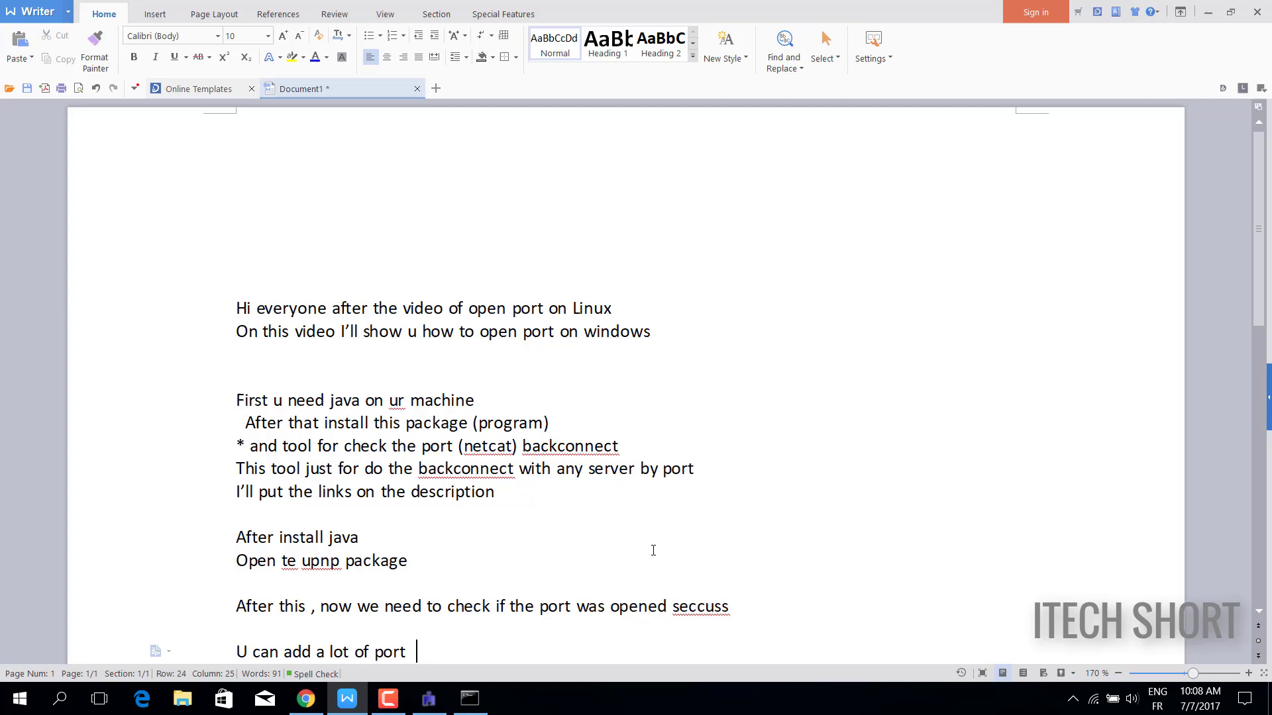
left_click(469, 697)
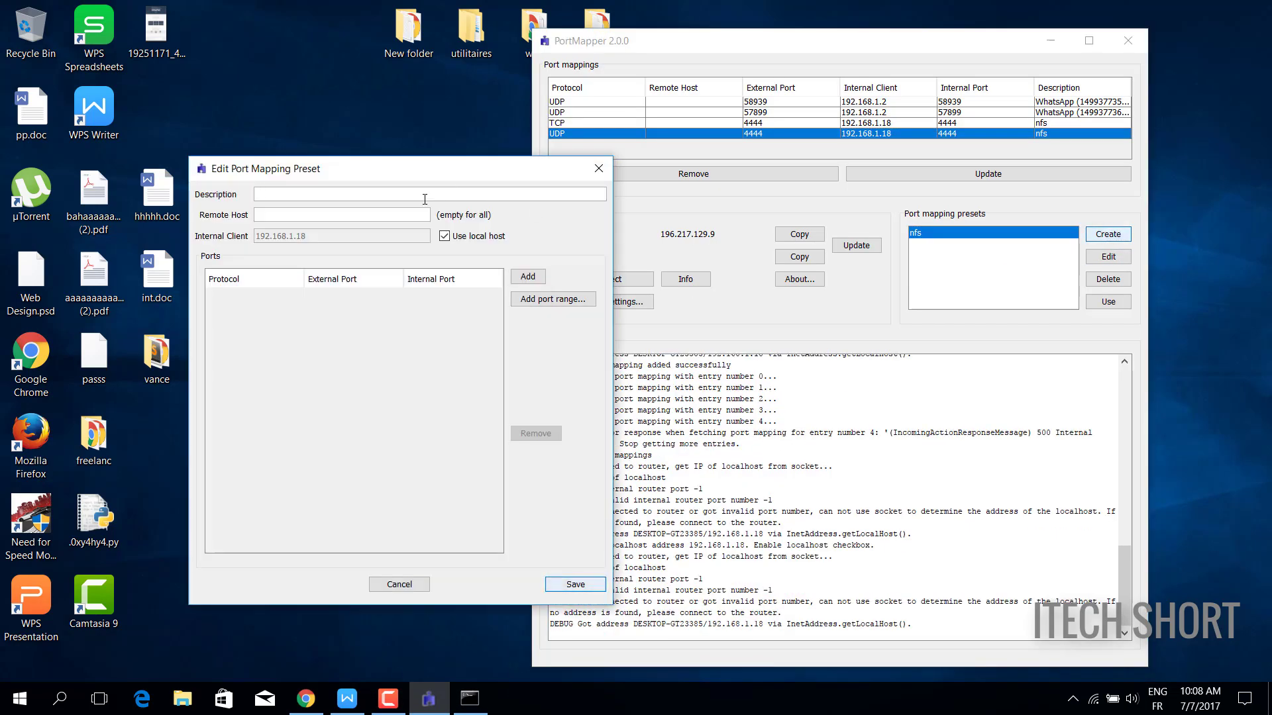
- Create the 'mapping' preset with TCP and UDP entries for port 8080
type("m")
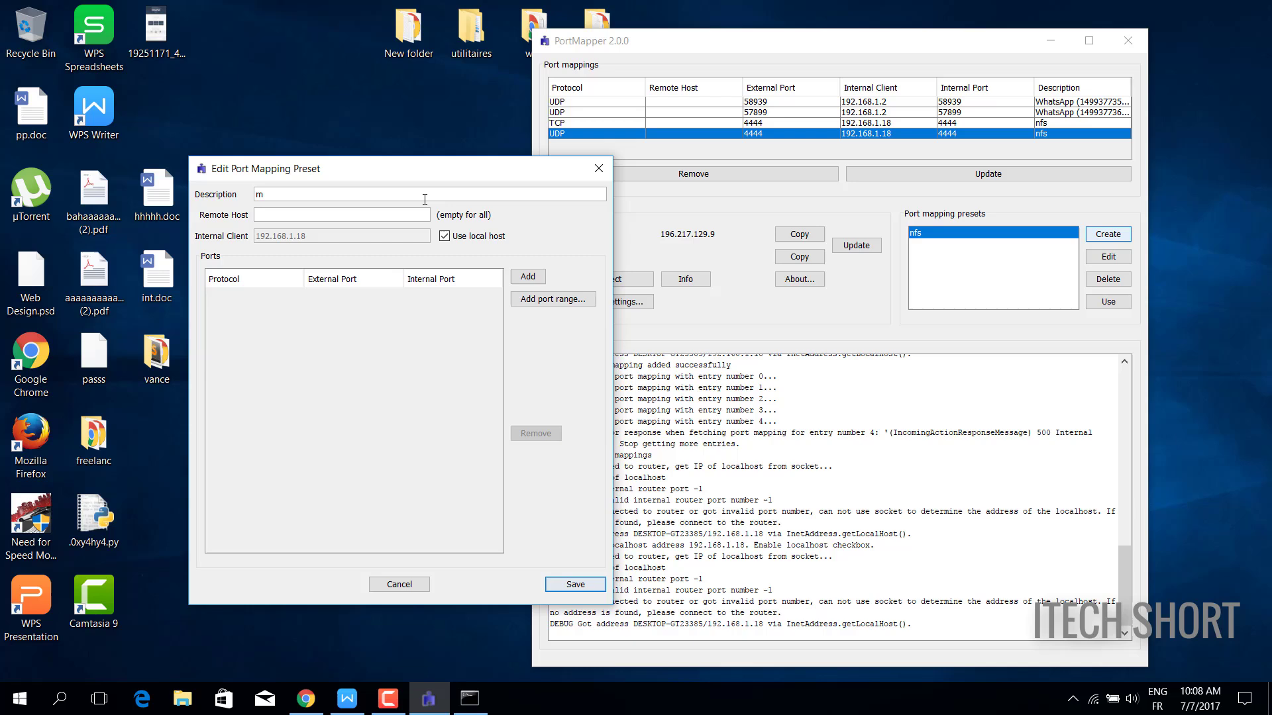
left_click(528, 277)
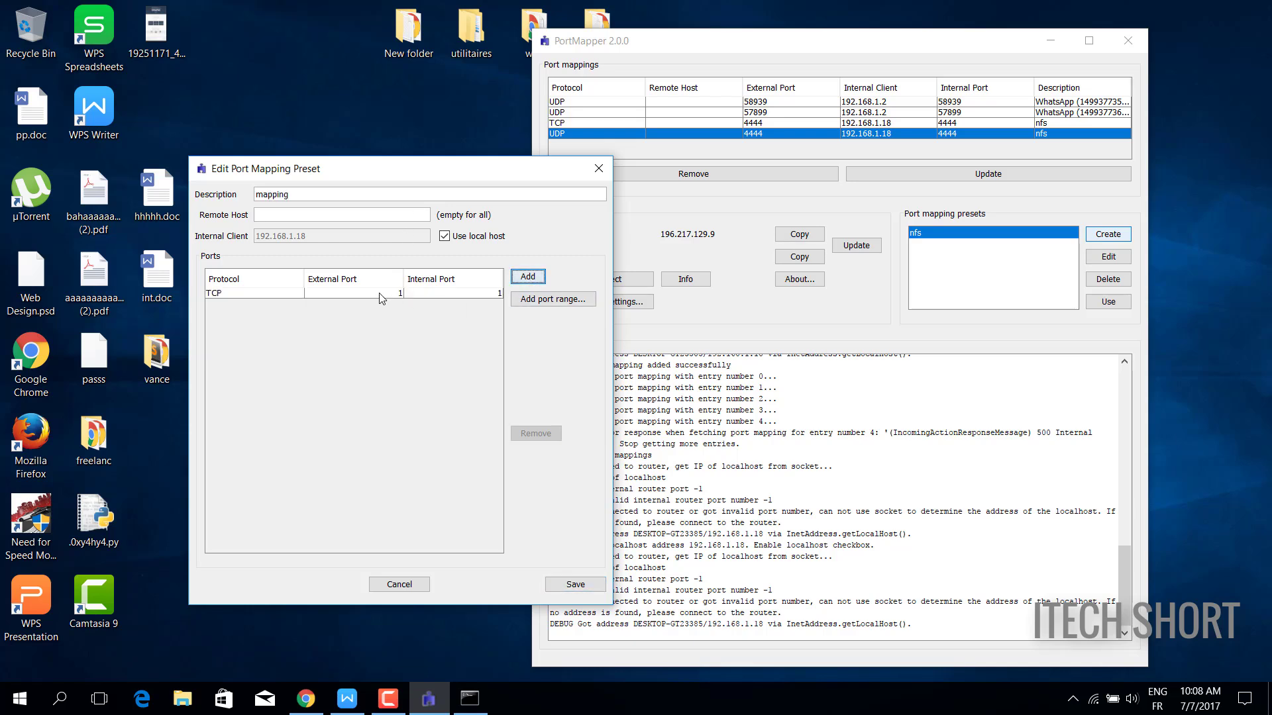
type("8080")
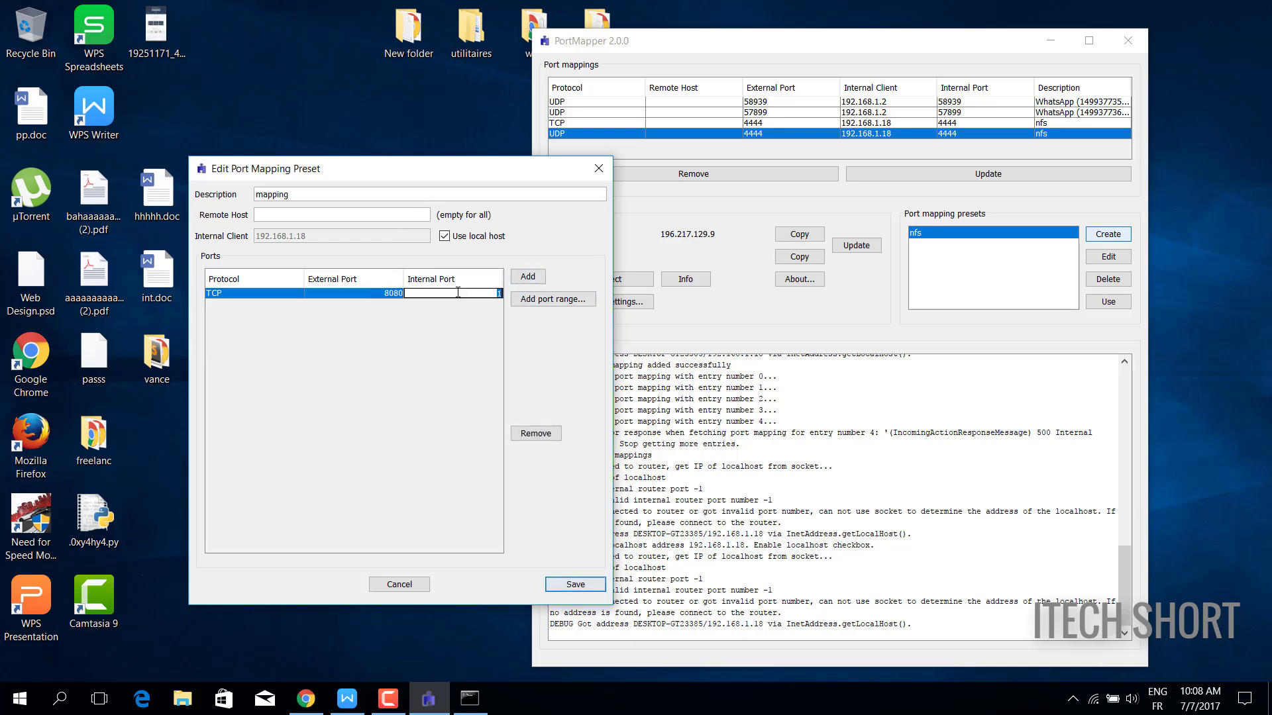
left_click(526, 275)
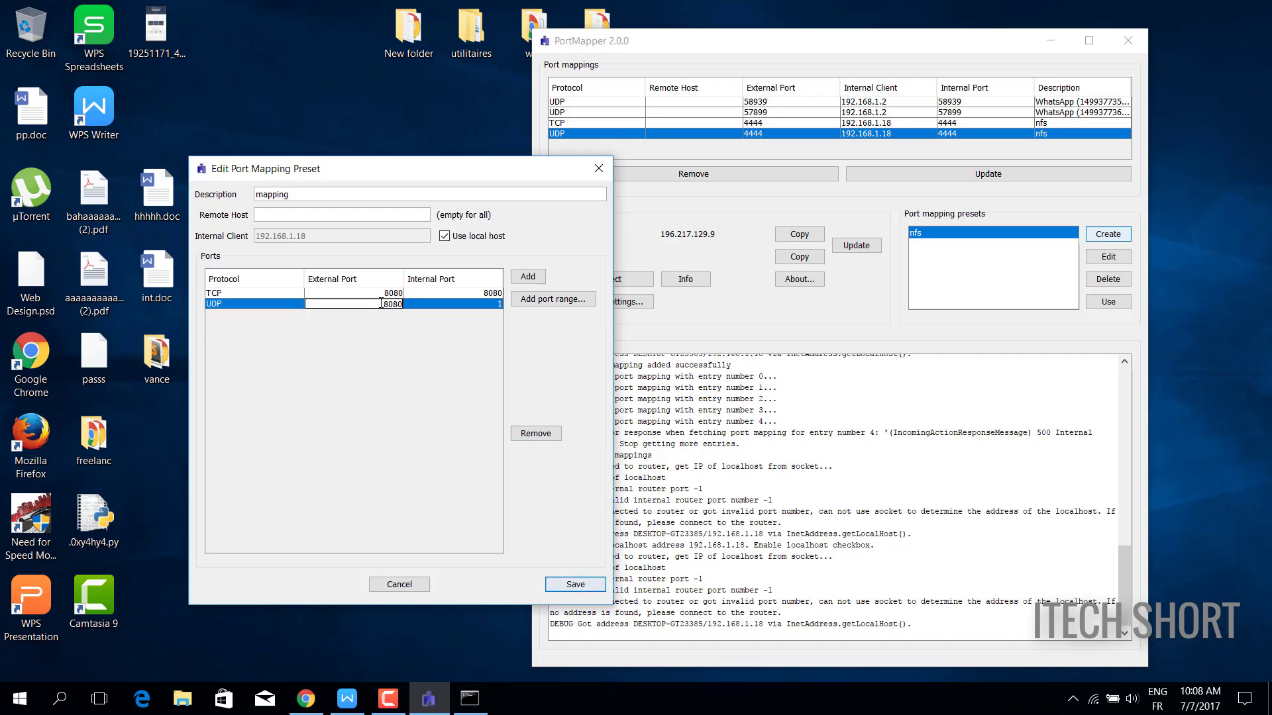
- Save and apply the preset, then view CanYouSeeMe's success result for port 8080
left_click(574, 584)
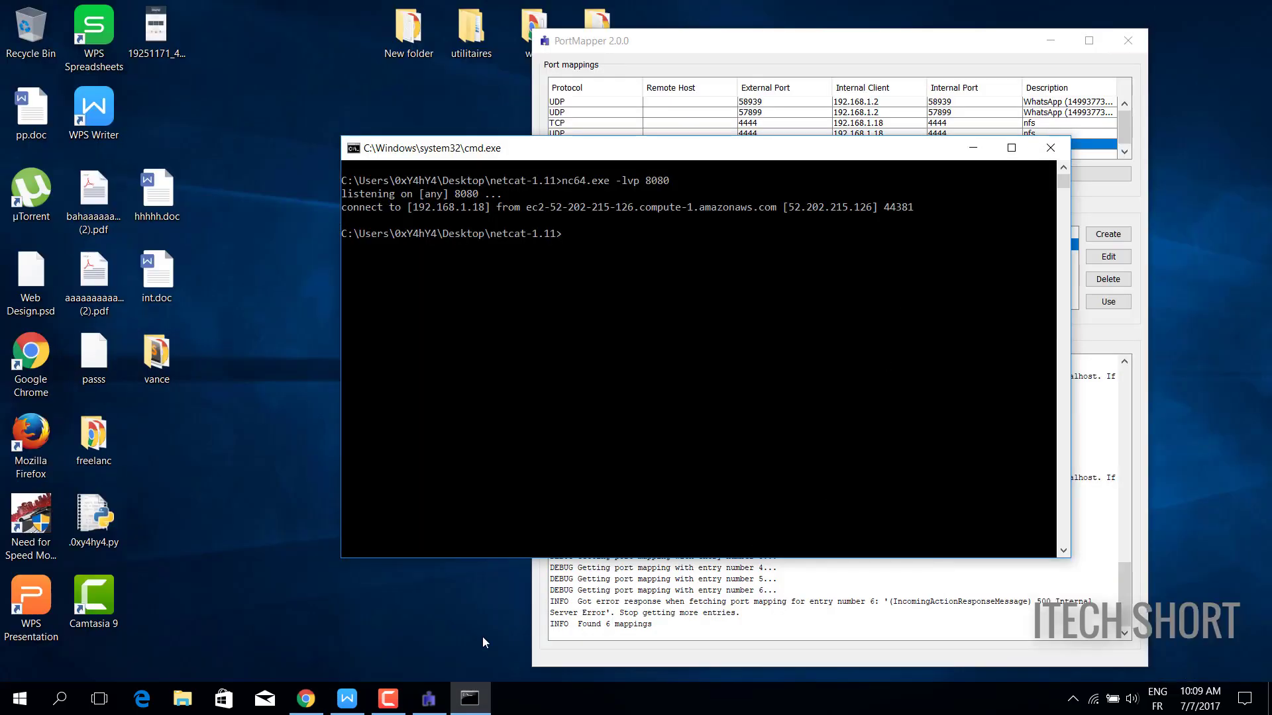
left_click(304, 697)
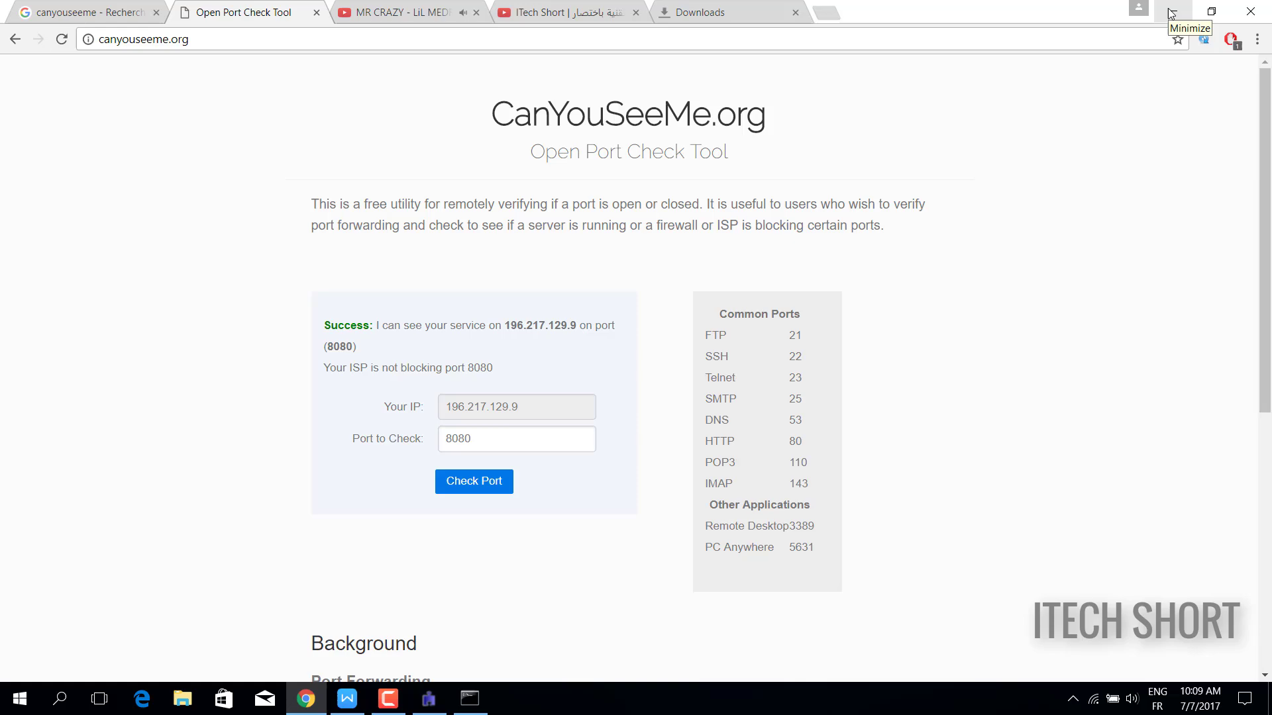
left_click(346, 697)
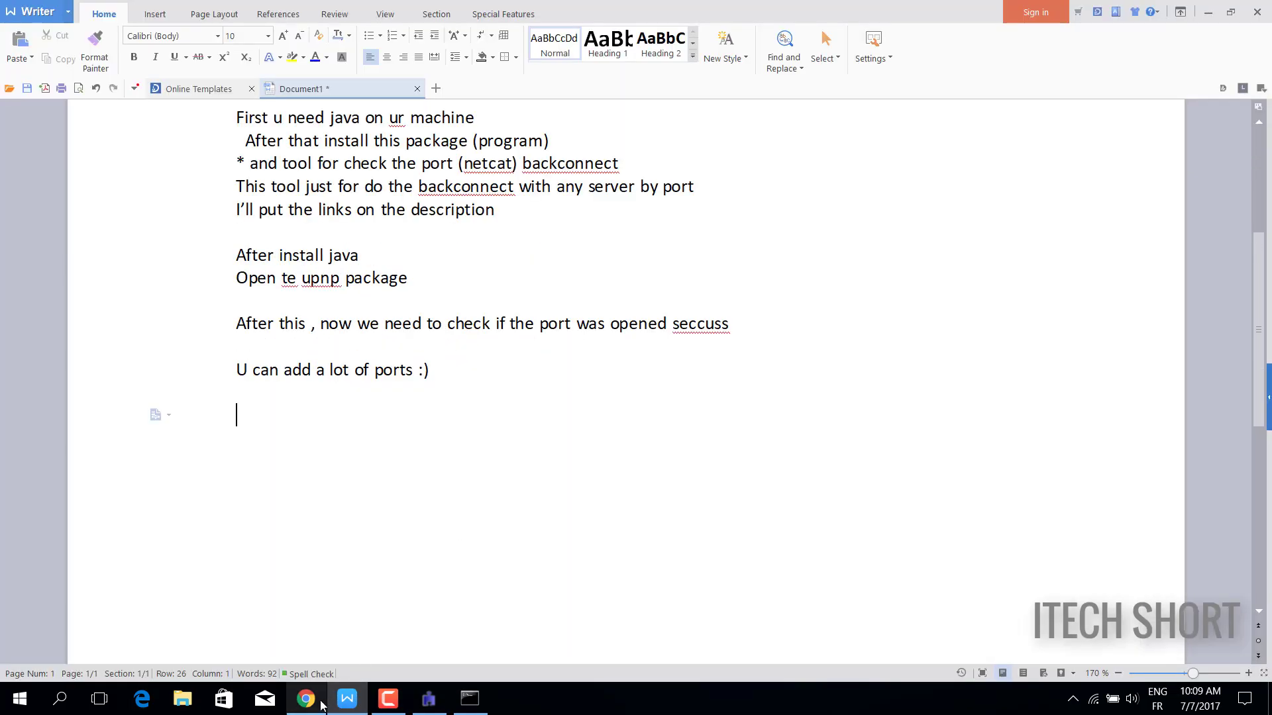
- Add the closing notes on the Linux port-opening video and 'Hhhh thank's for watching :)'
type("this")
type("If u want ")
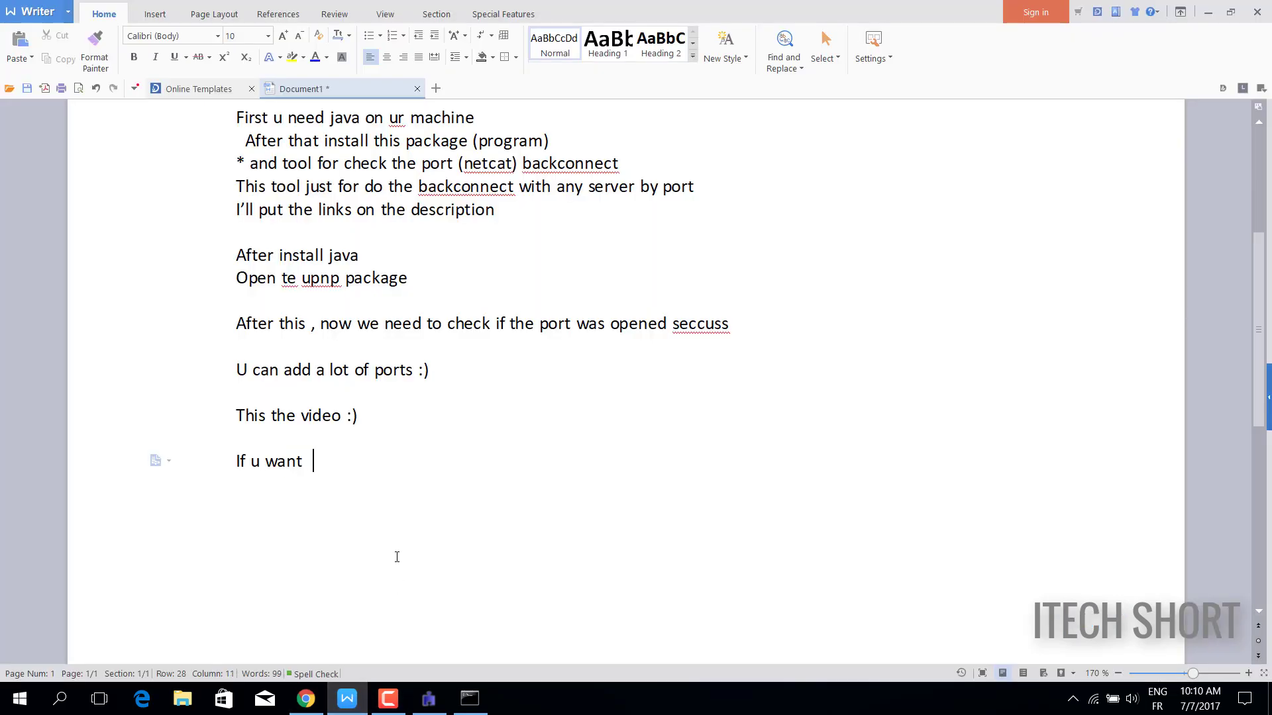
type("to open port on linux")
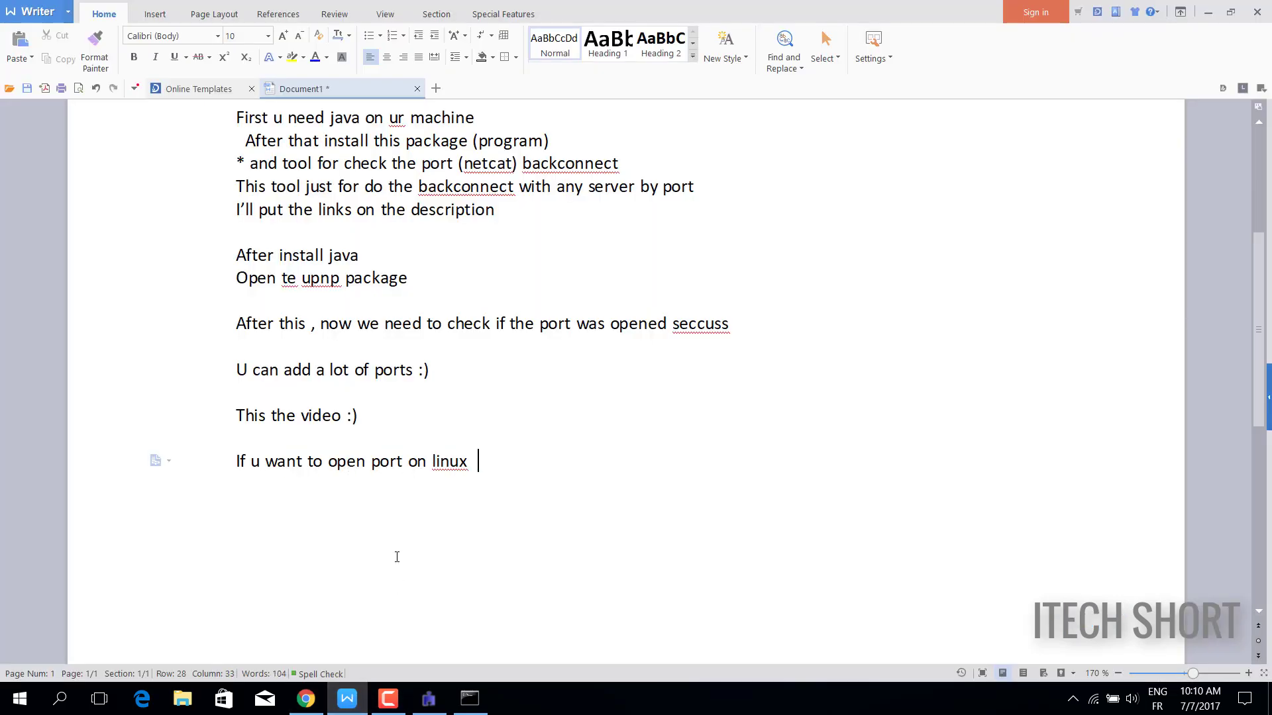
type("watch this video and")
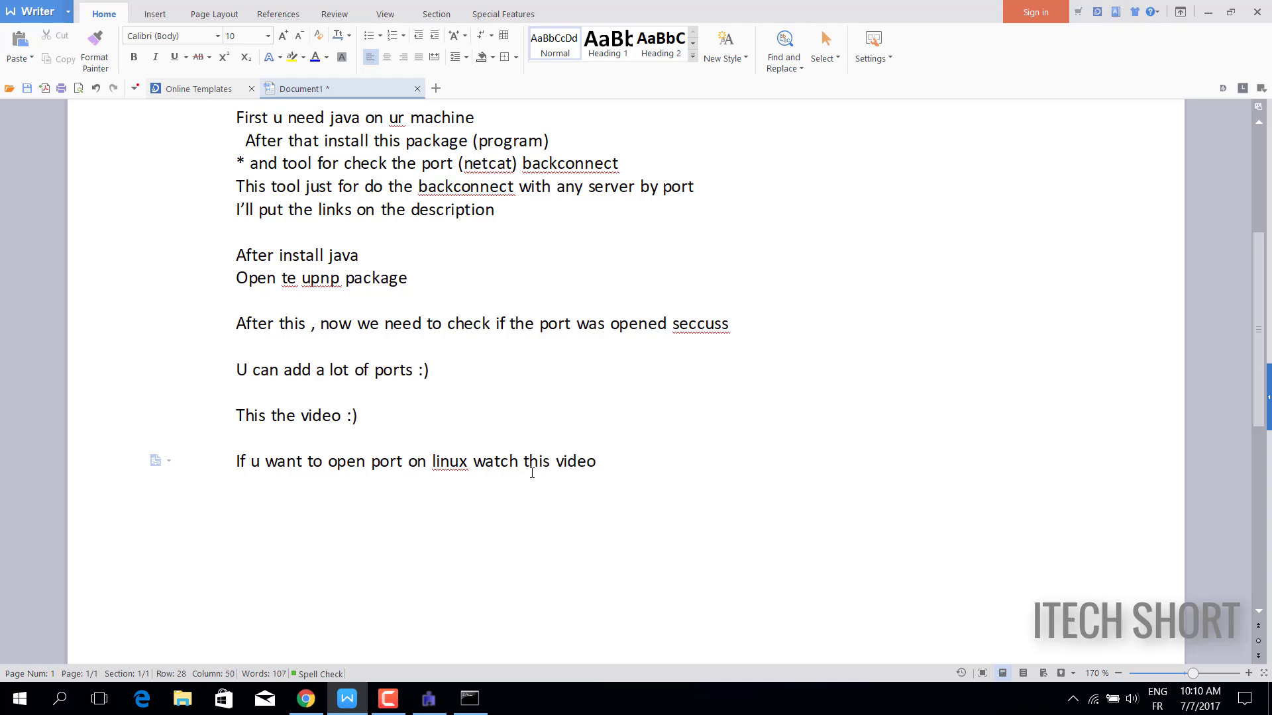
left_click(304, 698)
type("This button it’s not for download ;)")
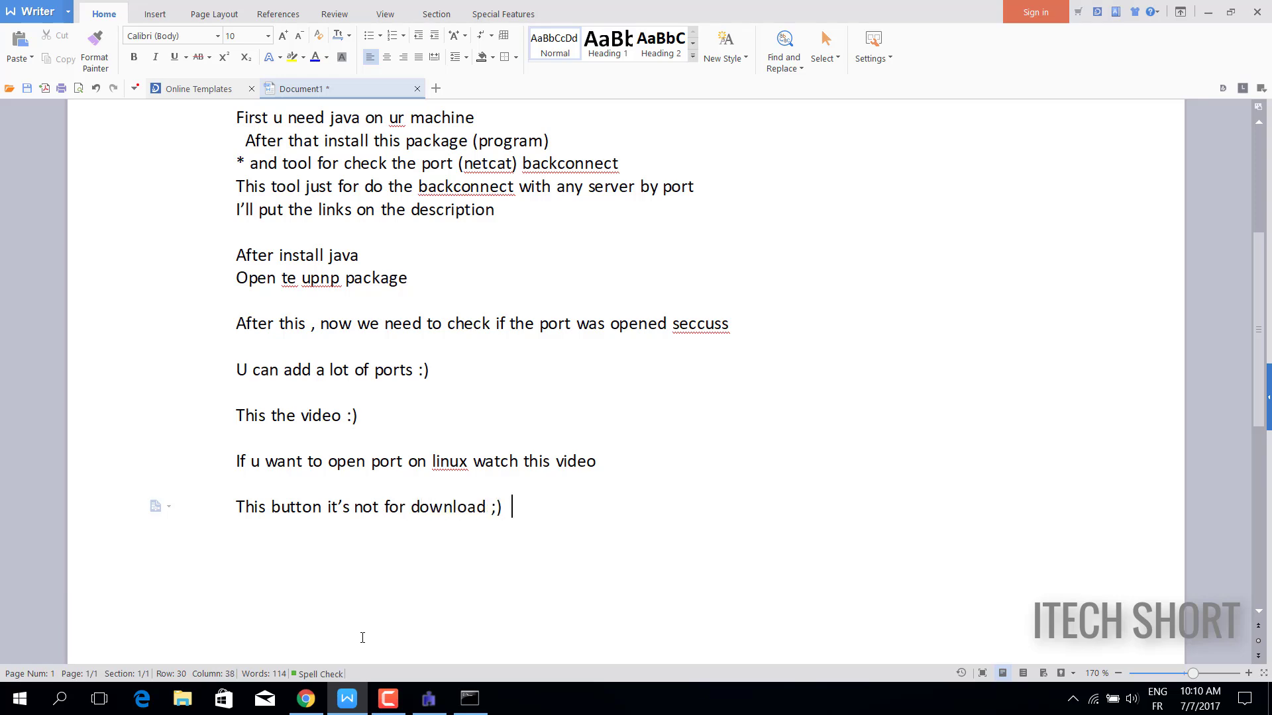
type("Hhhh thank's")
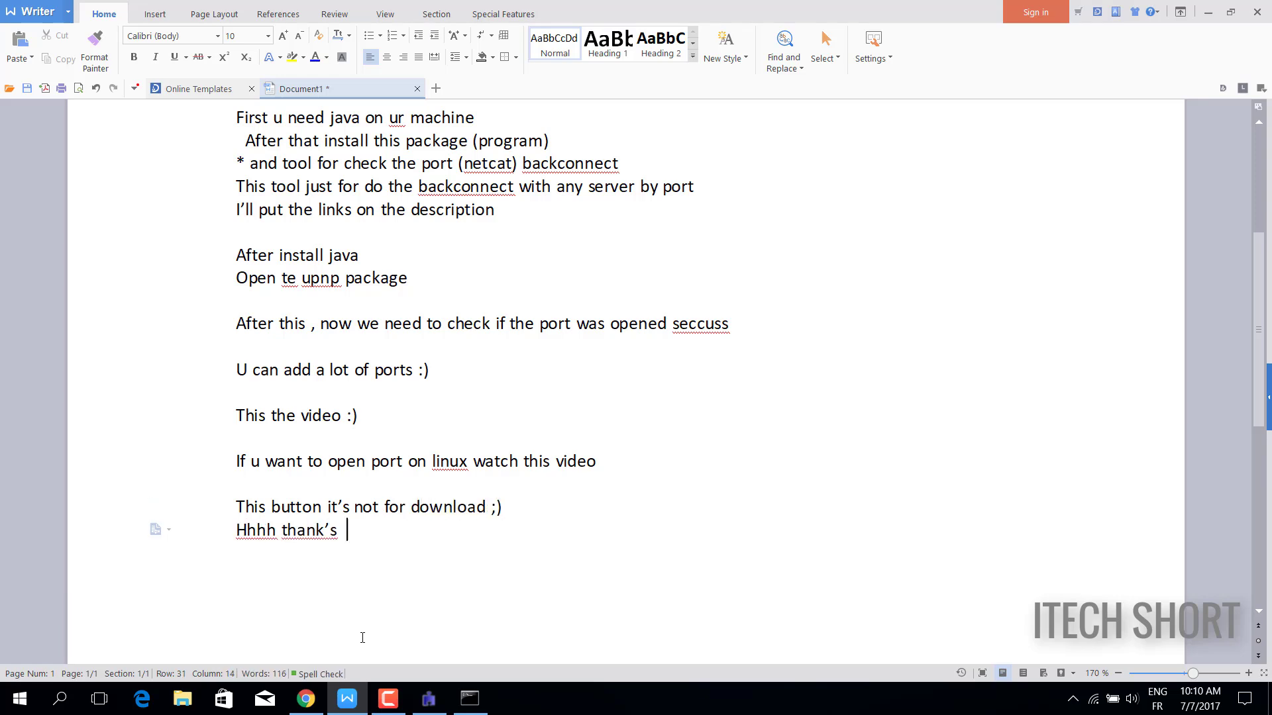
type("for watching :")
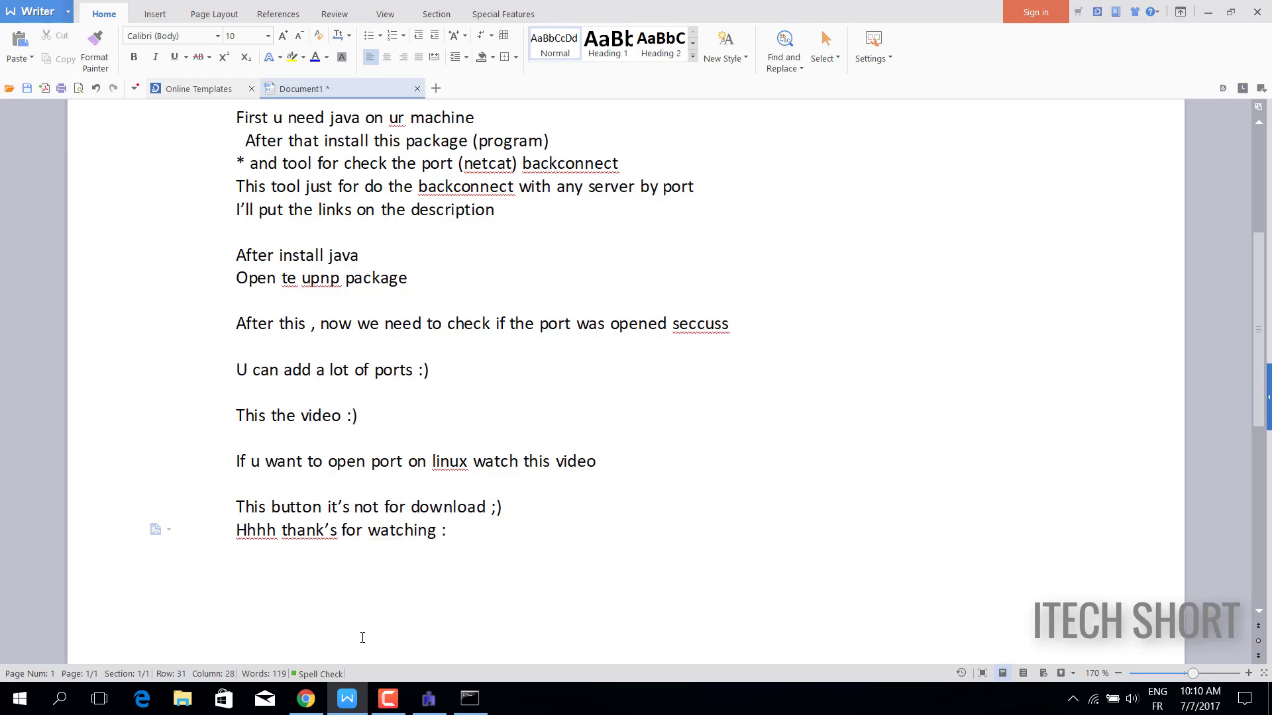